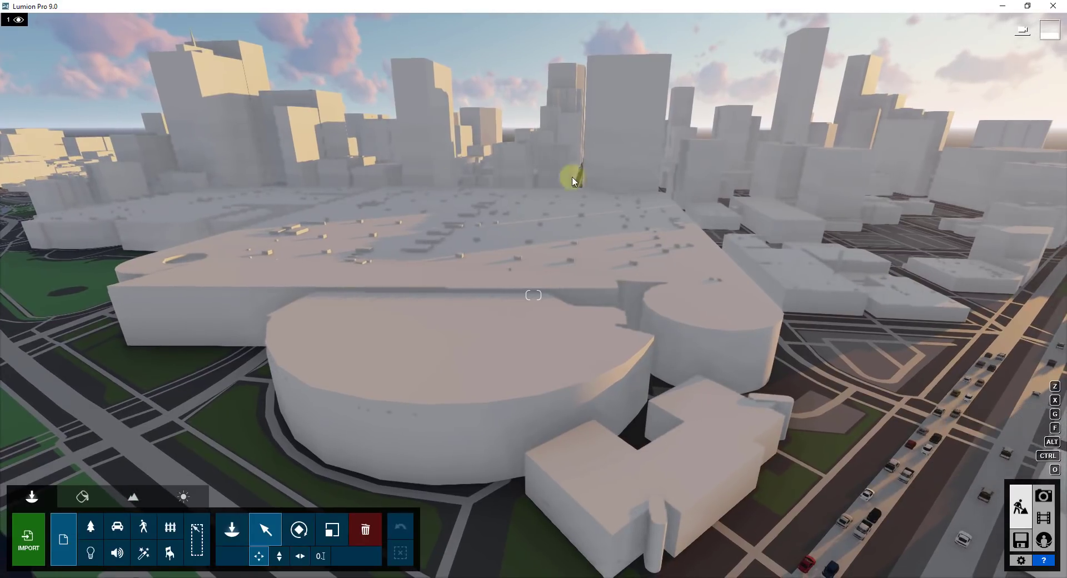
{"action": "mouse_move", "coordinate": [679, 343]}
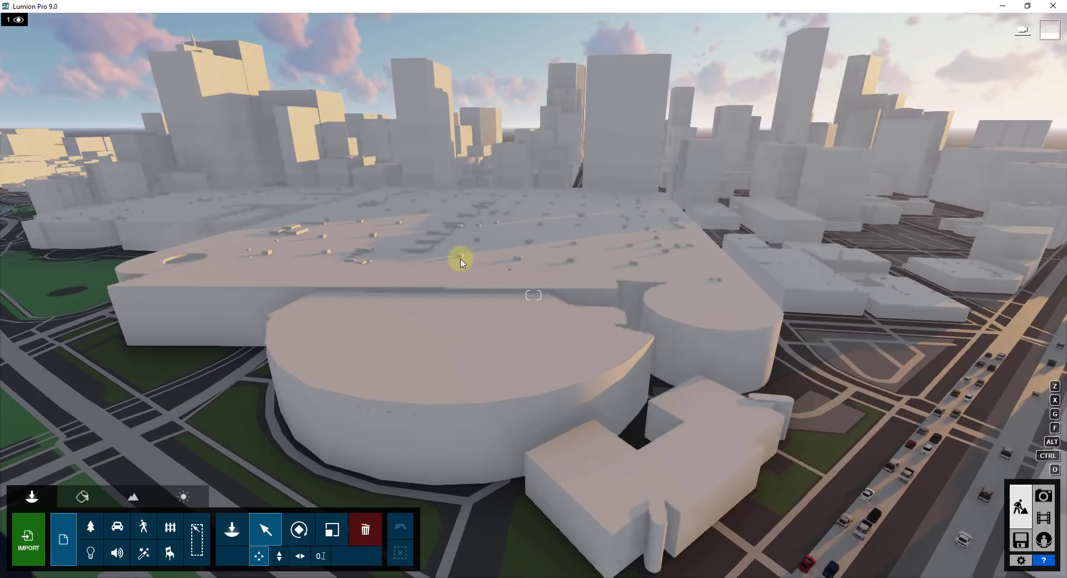
{"action": "mouse_move", "coordinate": [375, 393]}
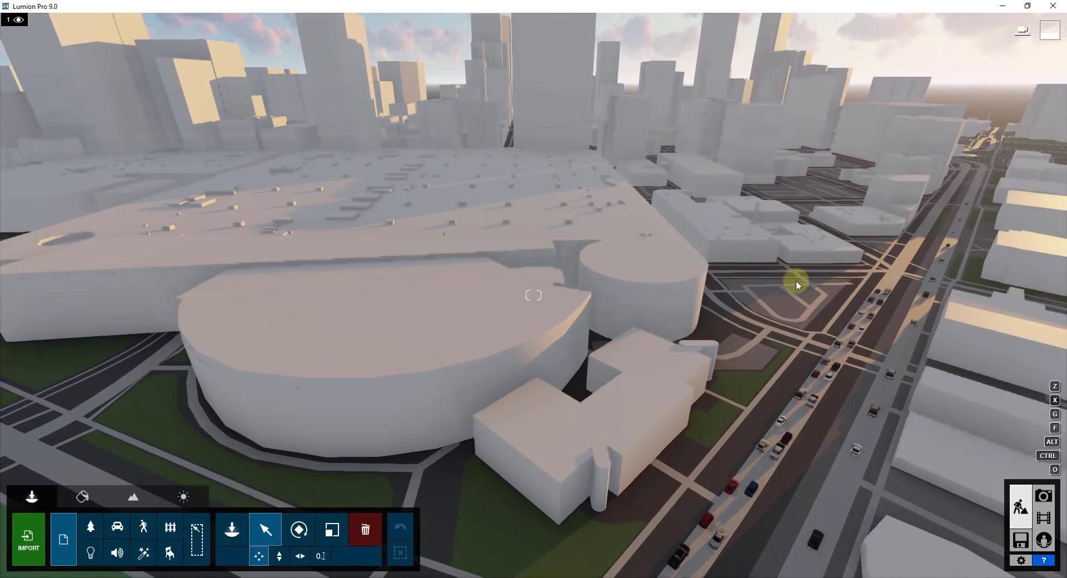
{"action": "mouse_move", "coordinate": [803, 278]}
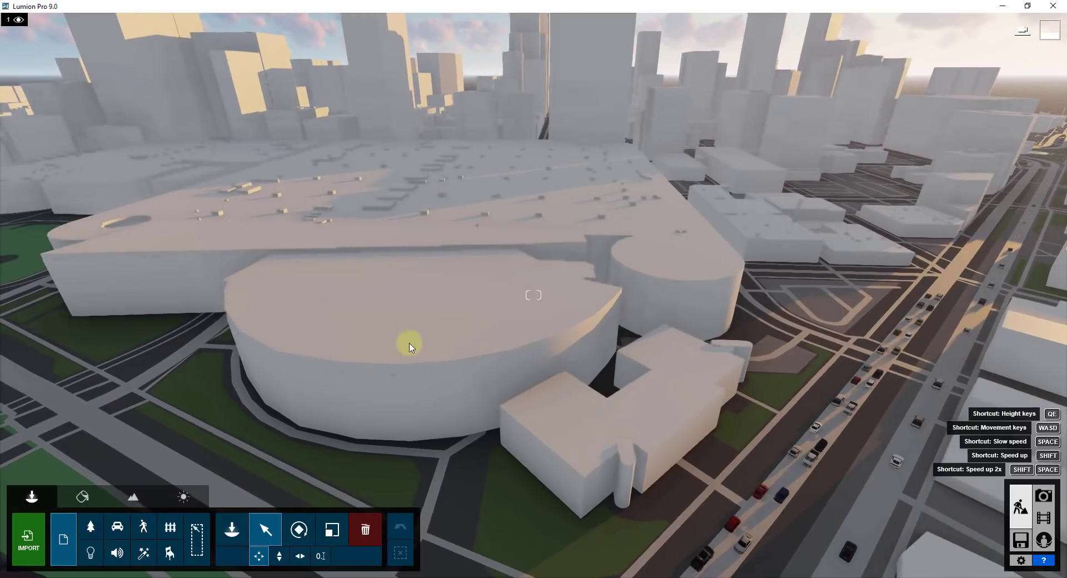
Paint over the OpenStreetMap convention center blocks with Hide Buildings and confirm the hiding
{"action": "left_click", "coordinate": [133, 497]}
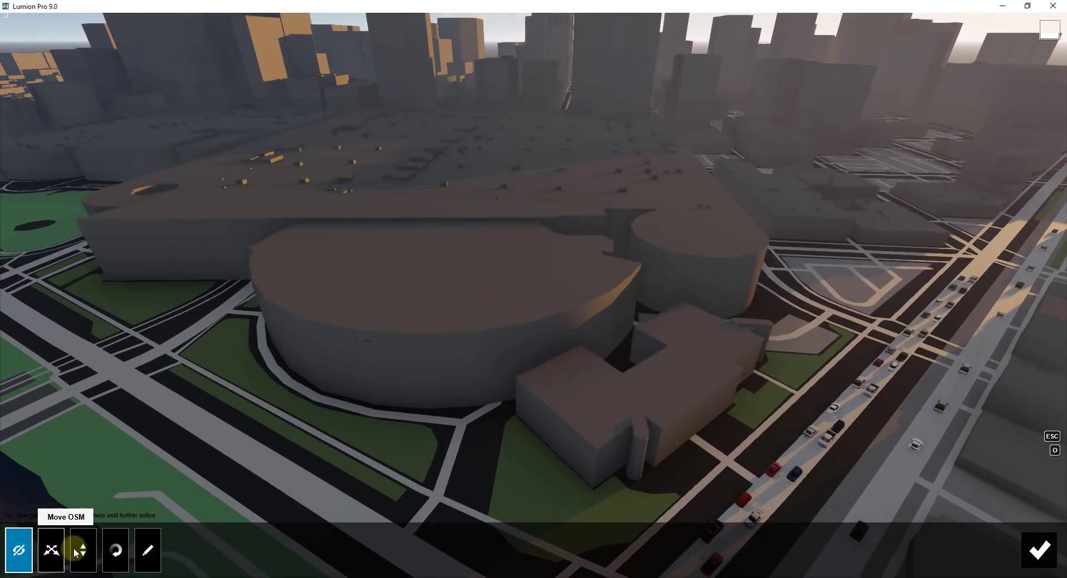
{"action": "mouse_move", "coordinate": [147, 550]}
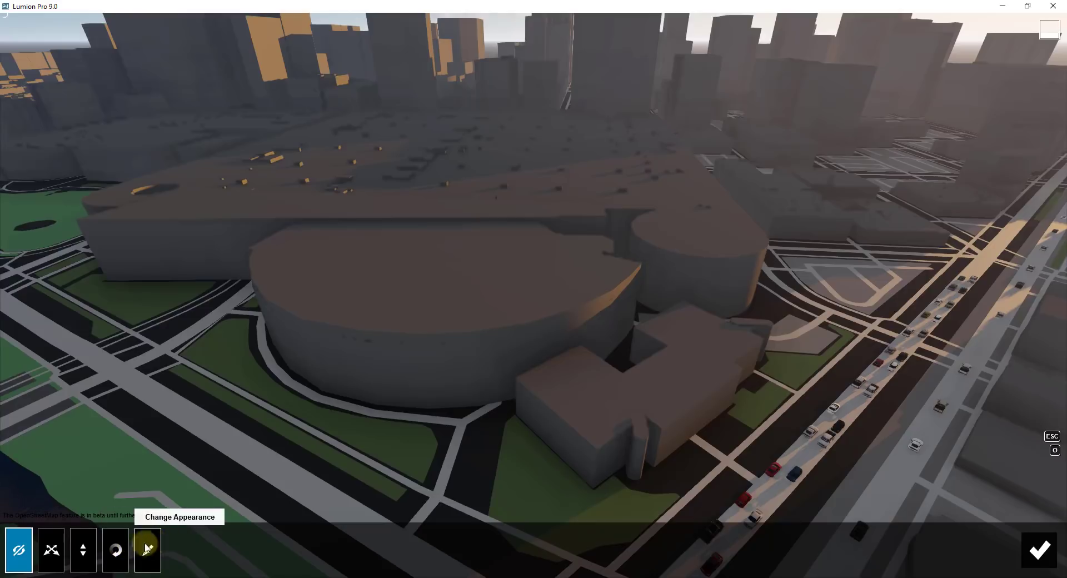
{"action": "mouse_move", "coordinate": [50, 550]}
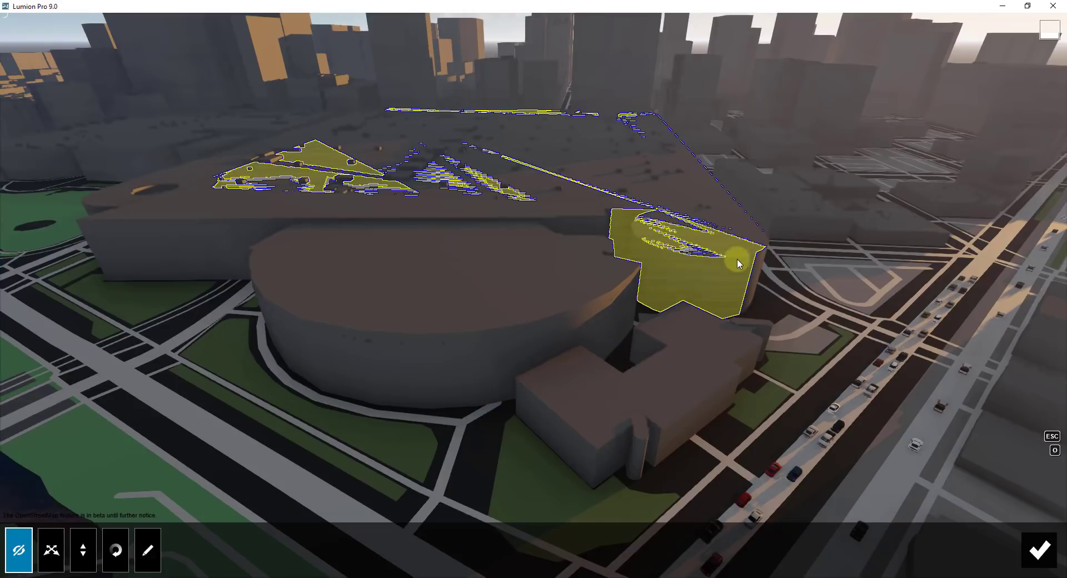
{"action": "left_click", "coordinate": [17, 549]}
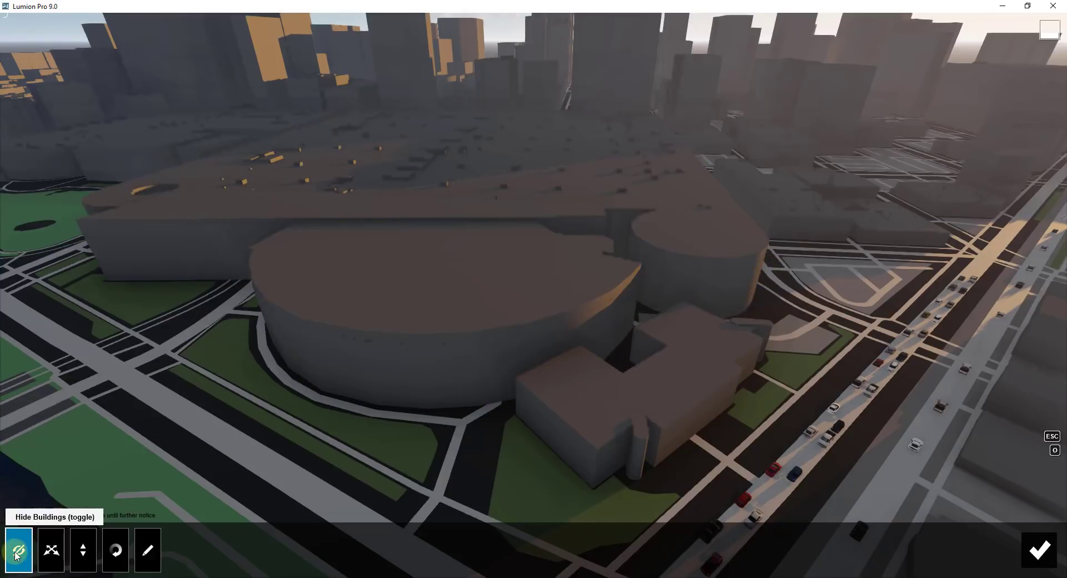
{"action": "left_click", "coordinate": [394, 376]}
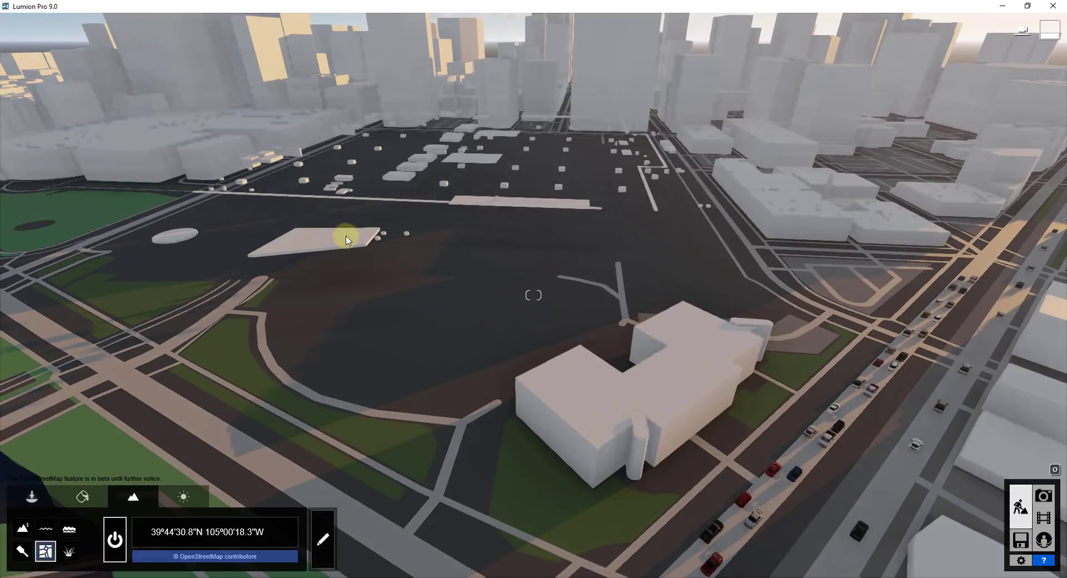
{"action": "mouse_move", "coordinate": [481, 230]}
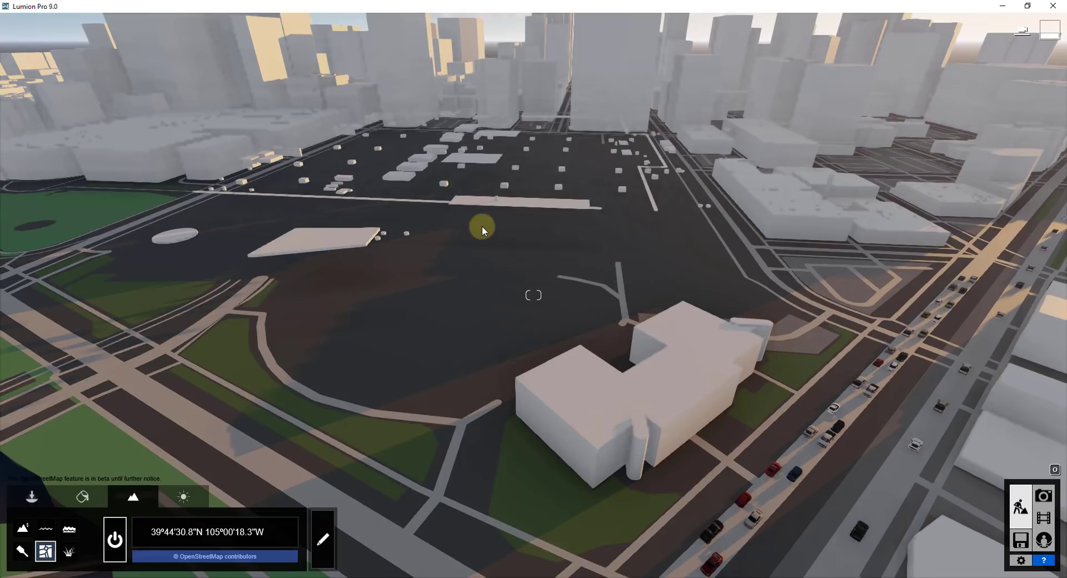
{"action": "mouse_move", "coordinate": [333, 462]}
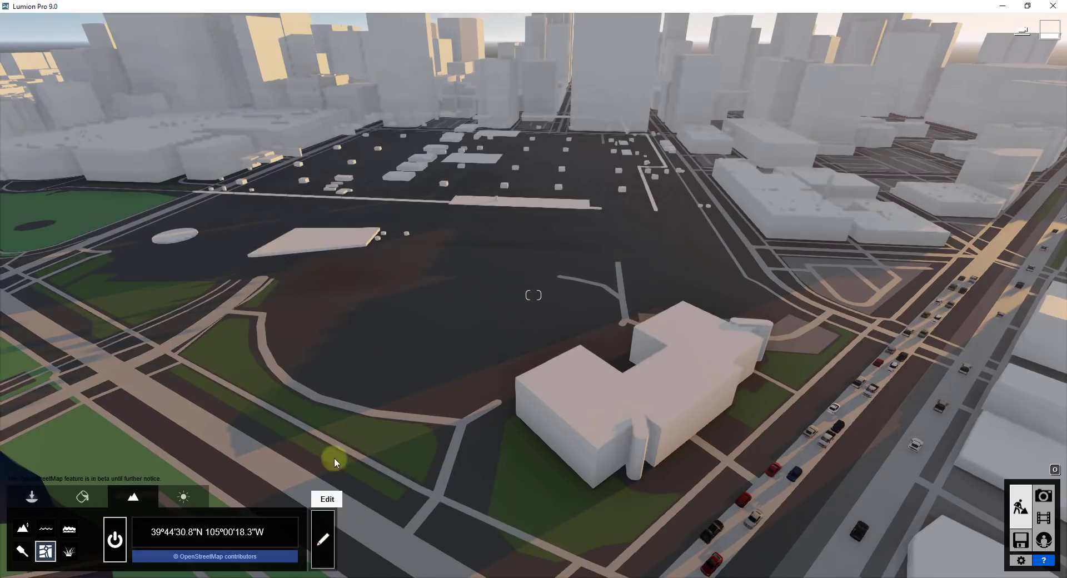
{"action": "mouse_move", "coordinate": [378, 456]}
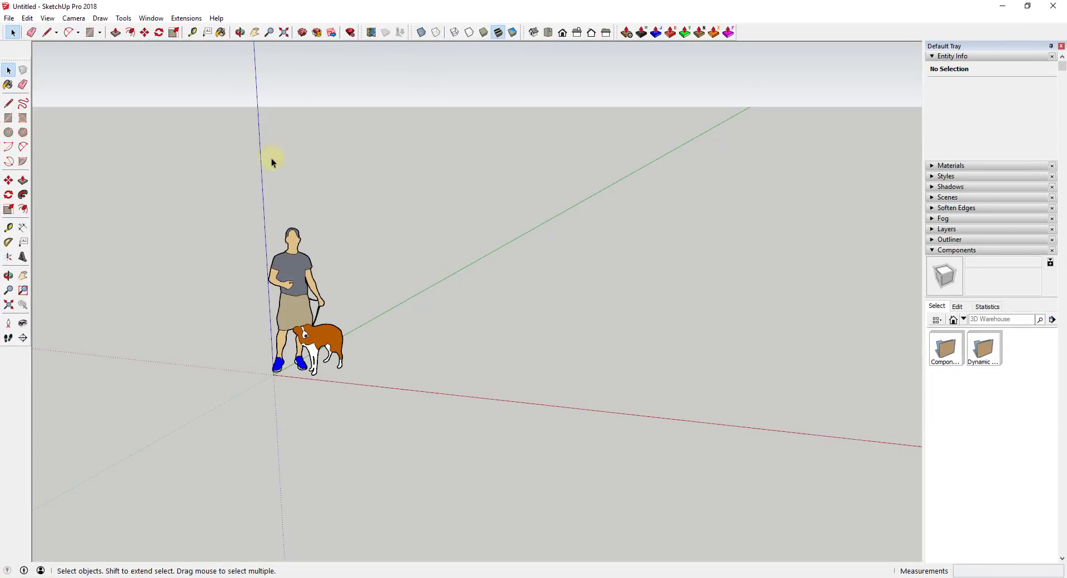
{"action": "mouse_move", "coordinate": [620, 424]}
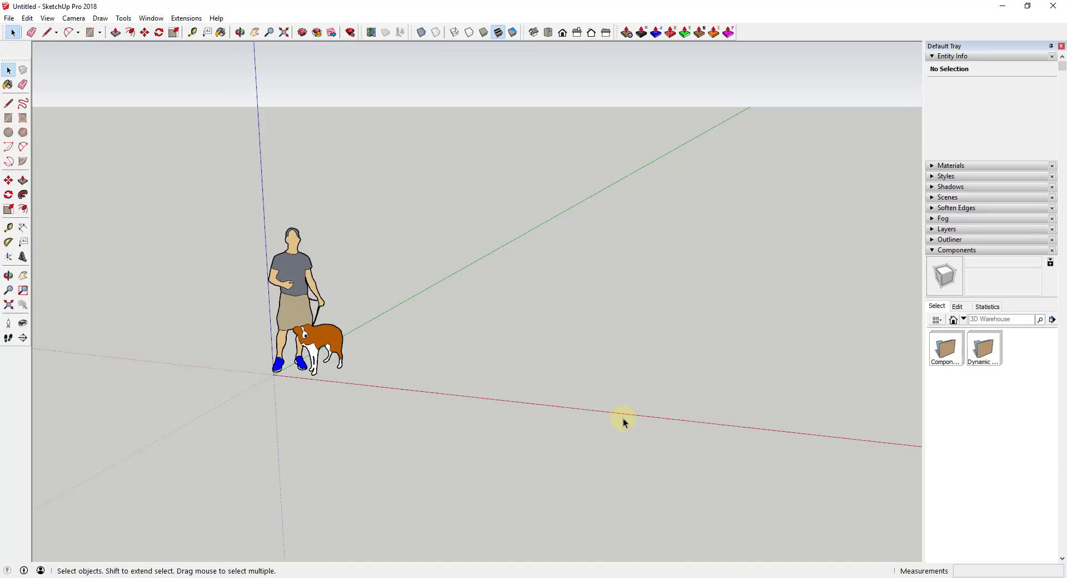
Download the Colorado Convention Center from a maximized 3D Warehouse and load it into the model
{"action": "left_click", "coordinate": [9, 17]}
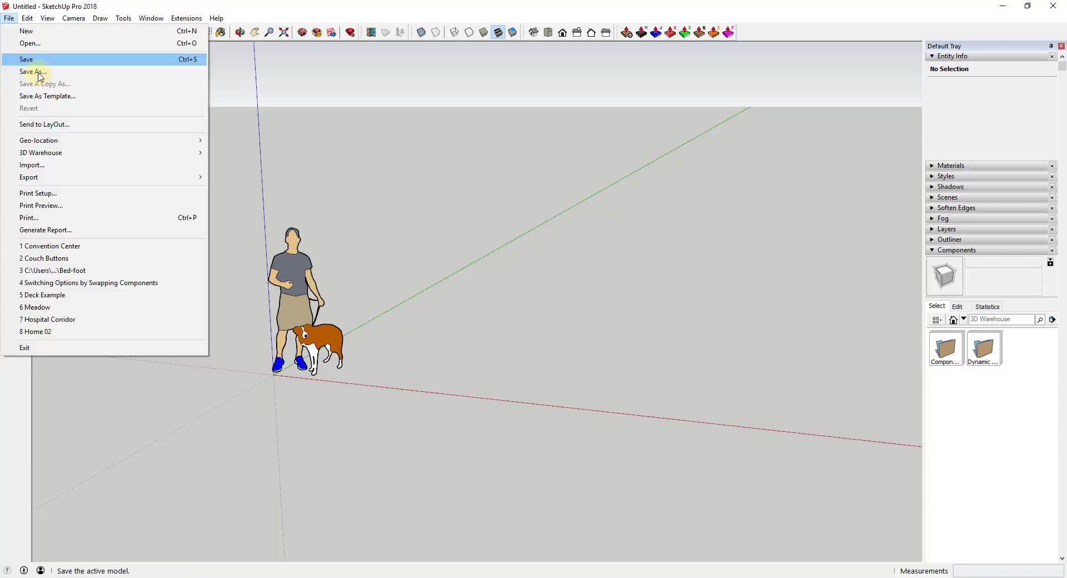
{"action": "mouse_move", "coordinate": [40, 153]}
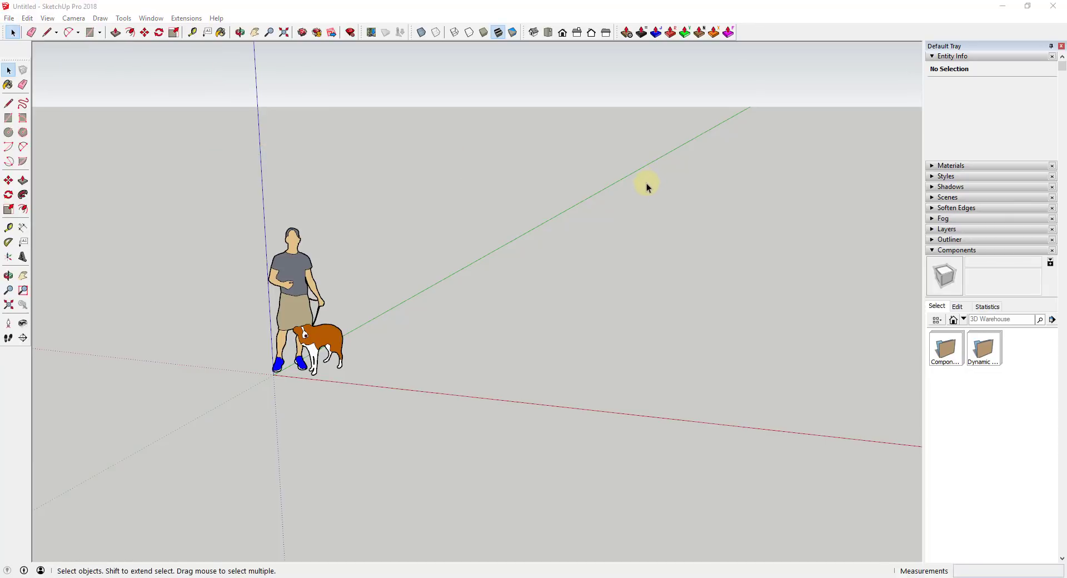
{"action": "left_click", "coordinate": [626, 32]}
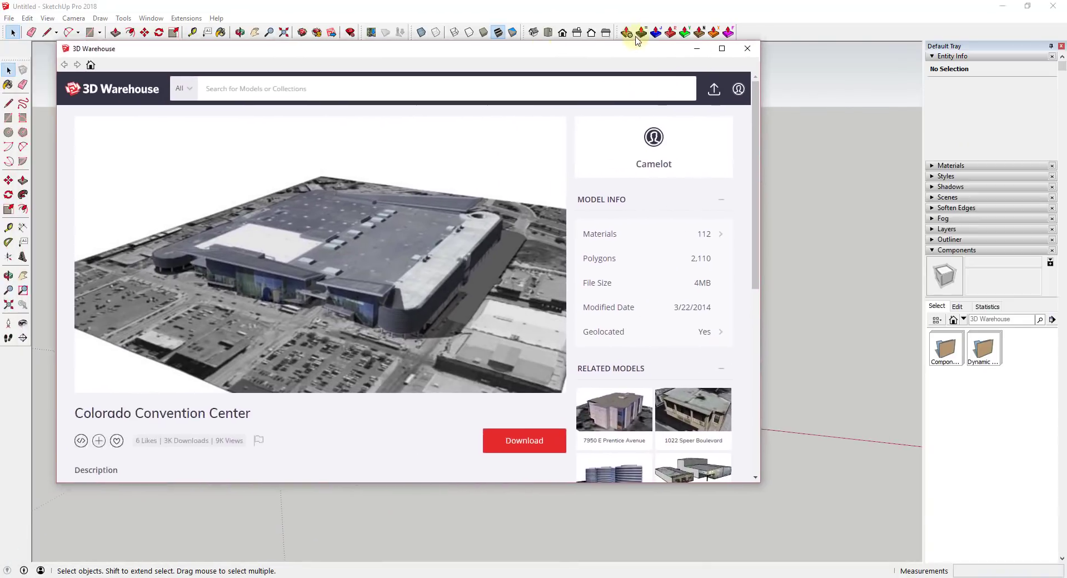
{"action": "left_click", "coordinate": [721, 48]}
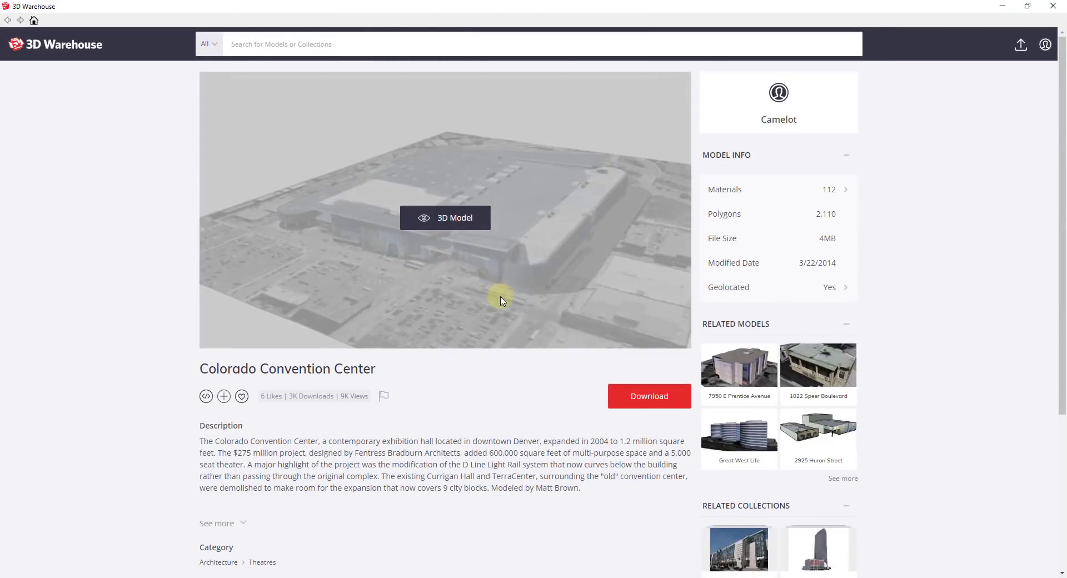
{"action": "left_click", "coordinate": [647, 396]}
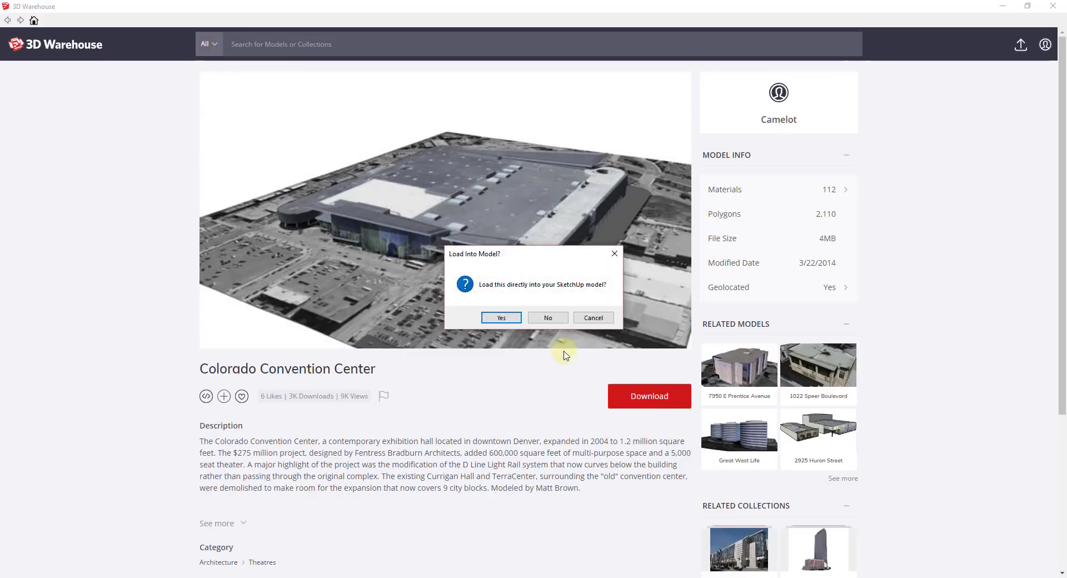
{"action": "mouse_move", "coordinate": [513, 339]}
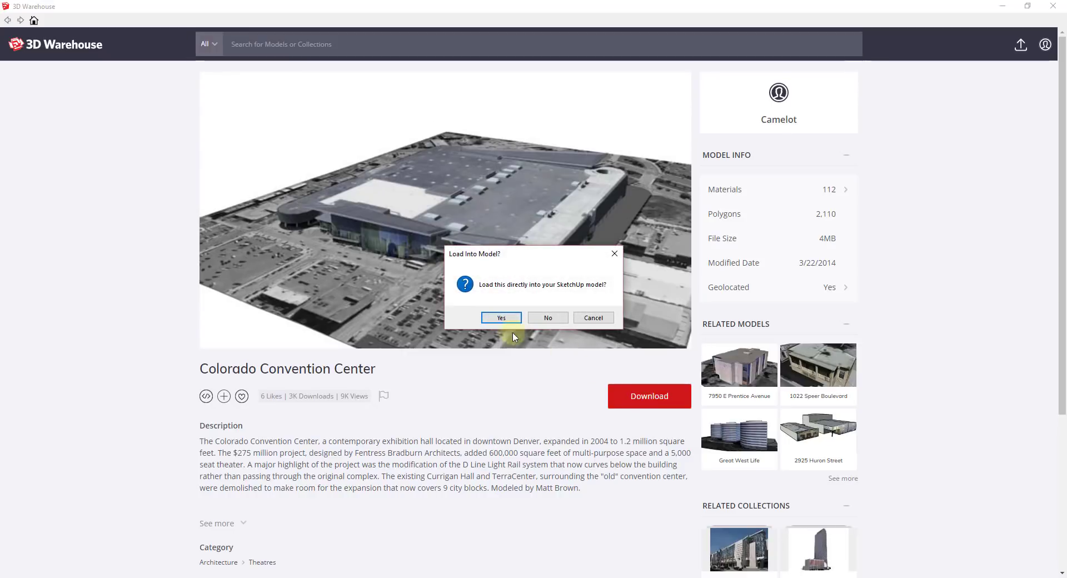
{"action": "left_click", "coordinate": [501, 317]}
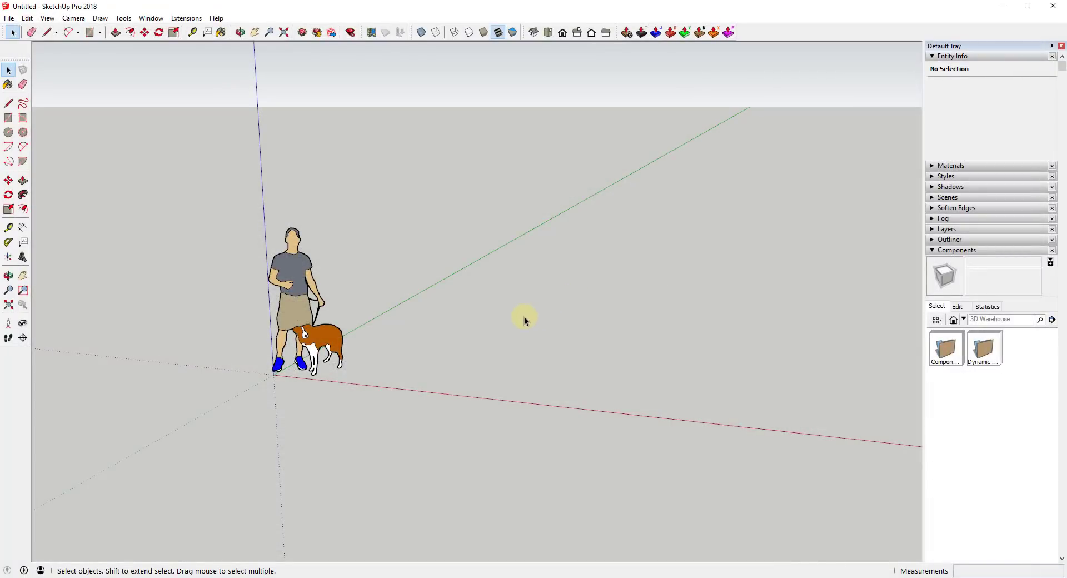
{"action": "mouse_move", "coordinate": [652, 288]}
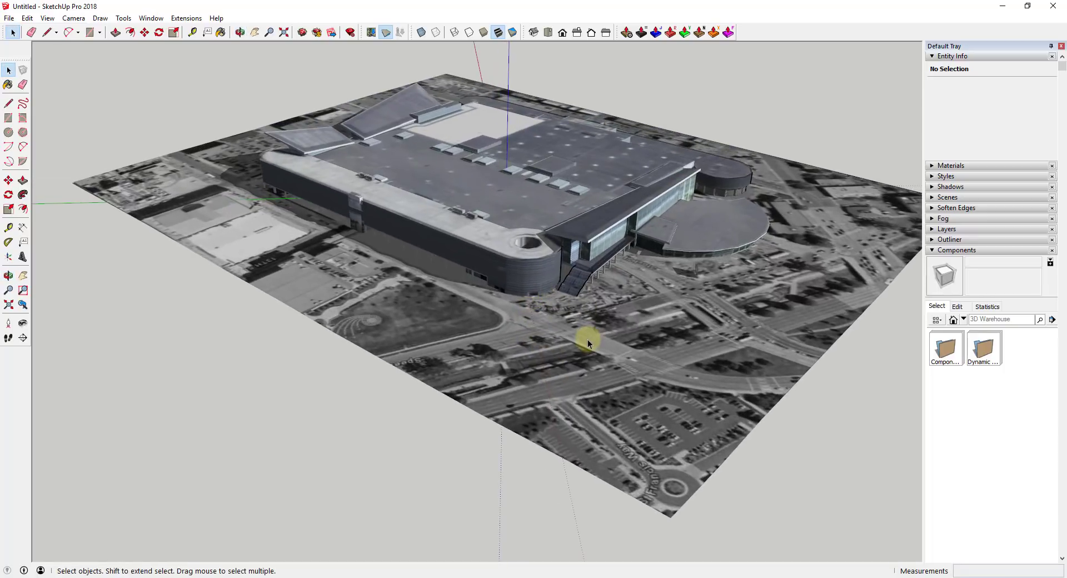
Remove the aerial terrain image and orbit to frame the convention center within the site box
{"action": "right_click", "coordinate": [588, 344]}
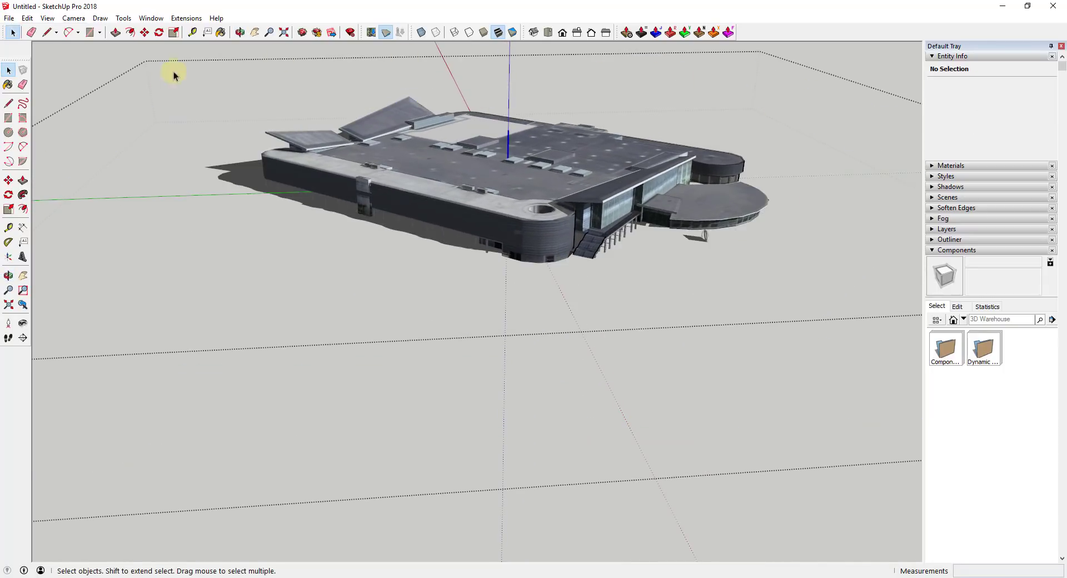
{"action": "mouse_move", "coordinate": [606, 223]}
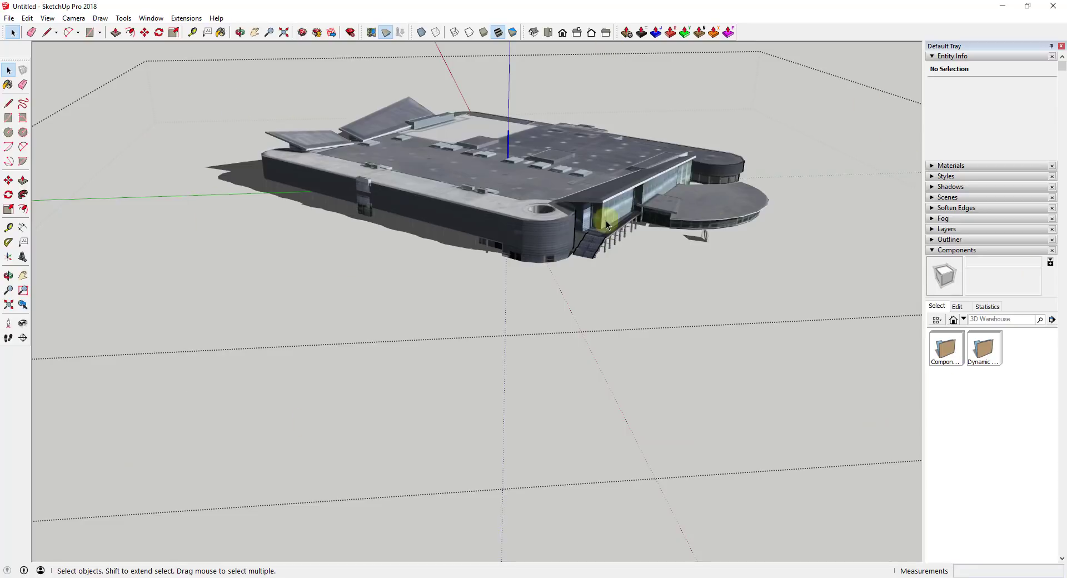
{"action": "mouse_move", "coordinate": [692, 283]}
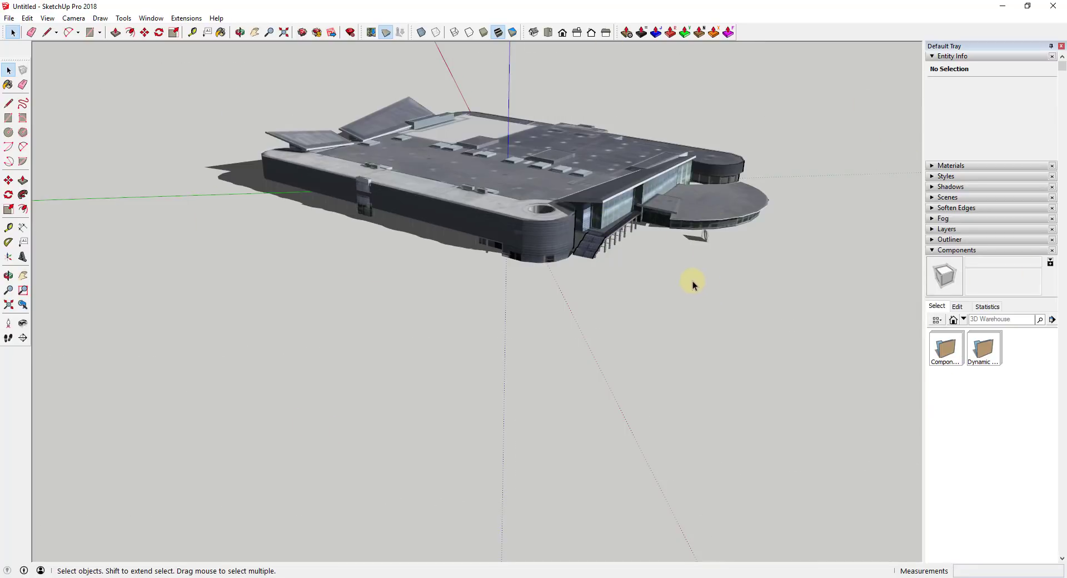
{"action": "left_click_drag", "start_coordinate": [693, 285], "coordinate": [638, 224]}
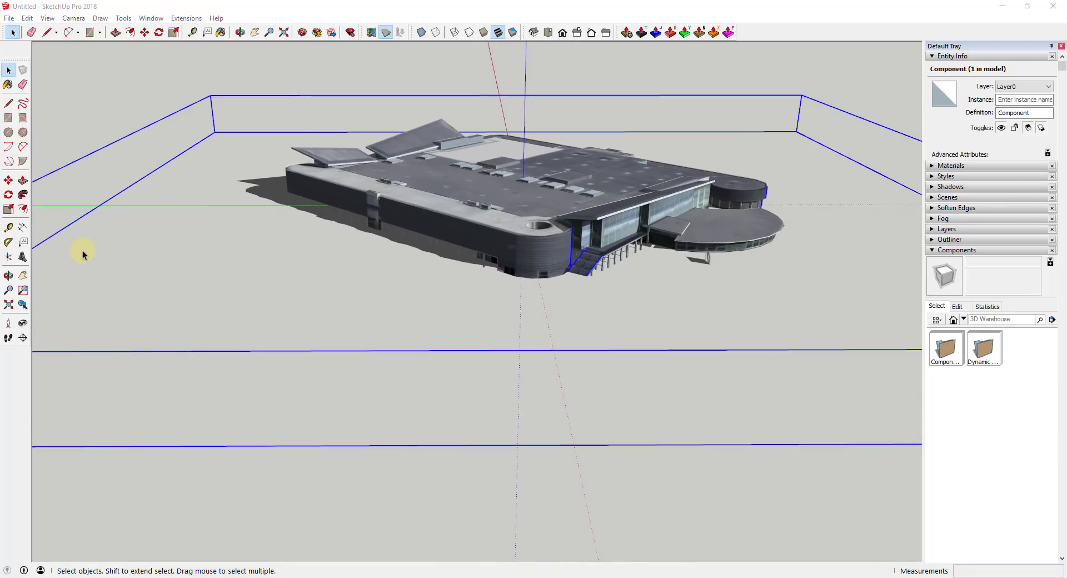
{"action": "left_click", "coordinate": [239, 32]}
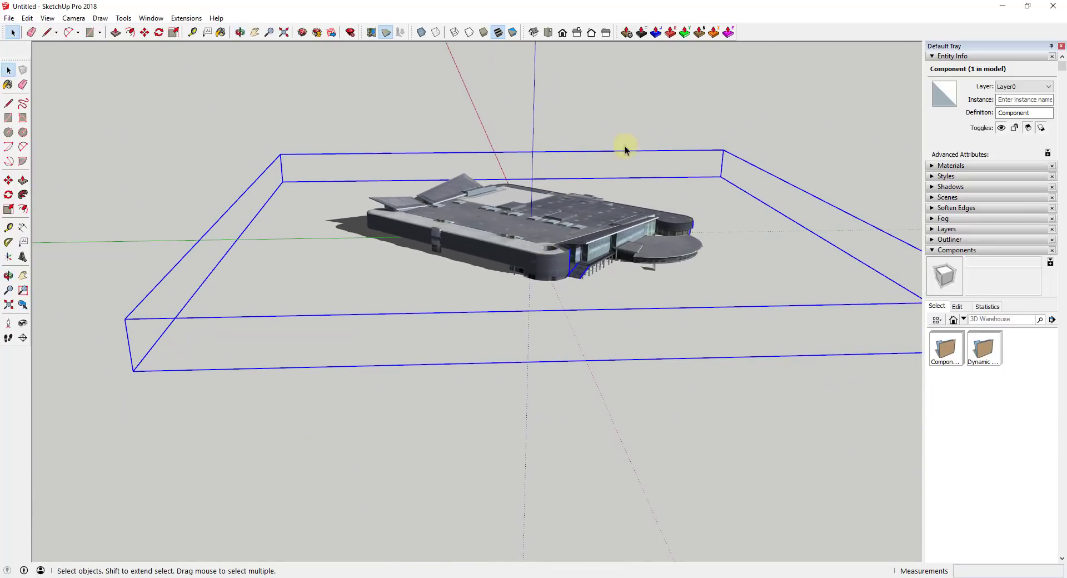
{"action": "mouse_move", "coordinate": [762, 37]}
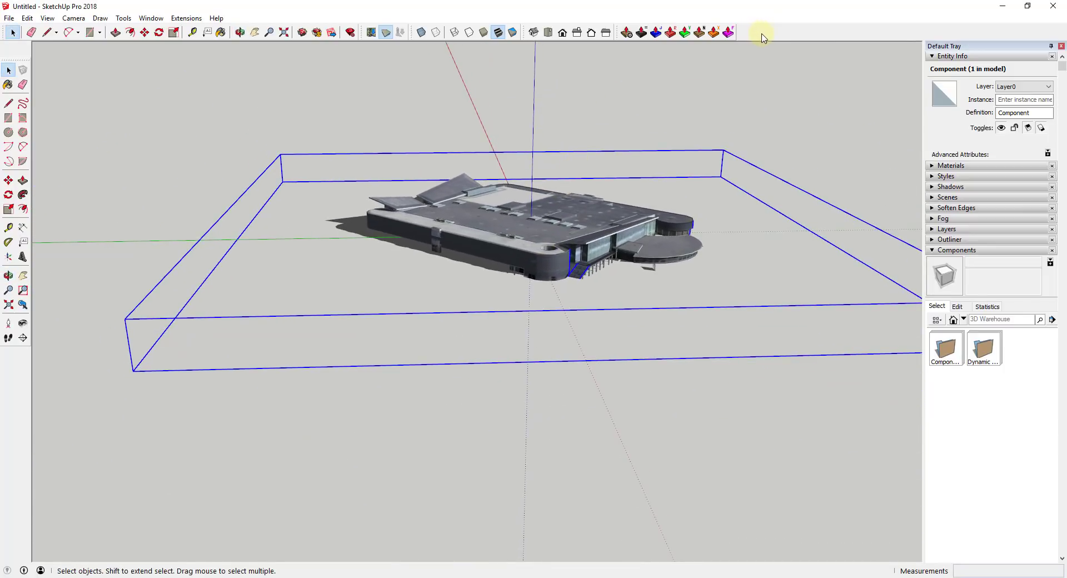
Show the Lumion LiveSync toolbar, start LiveSync, and acknowledge the save-before-sync warning
{"action": "left_click", "coordinate": [186, 18]}
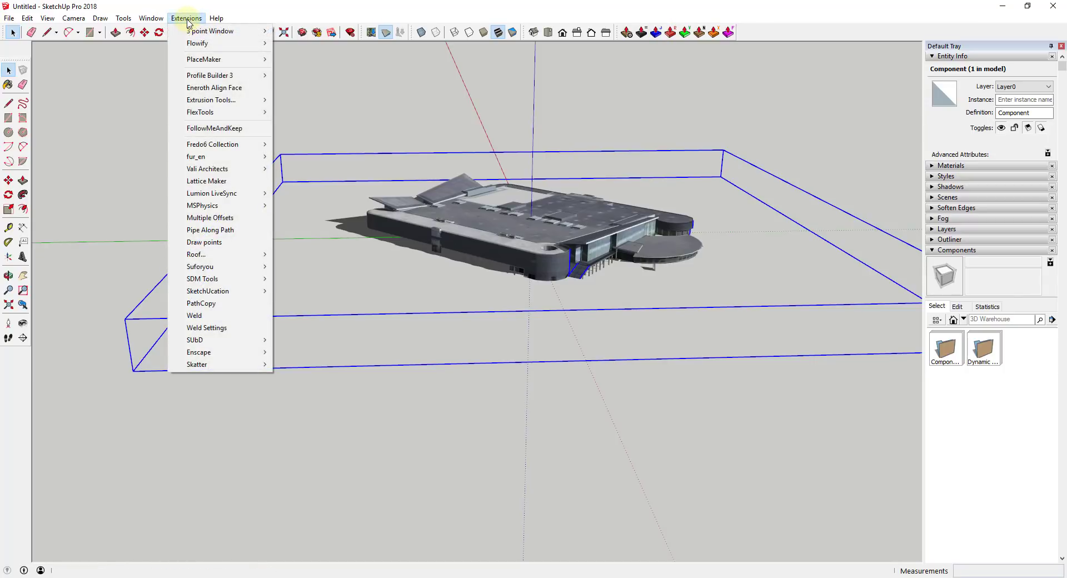
{"action": "mouse_move", "coordinate": [229, 195]}
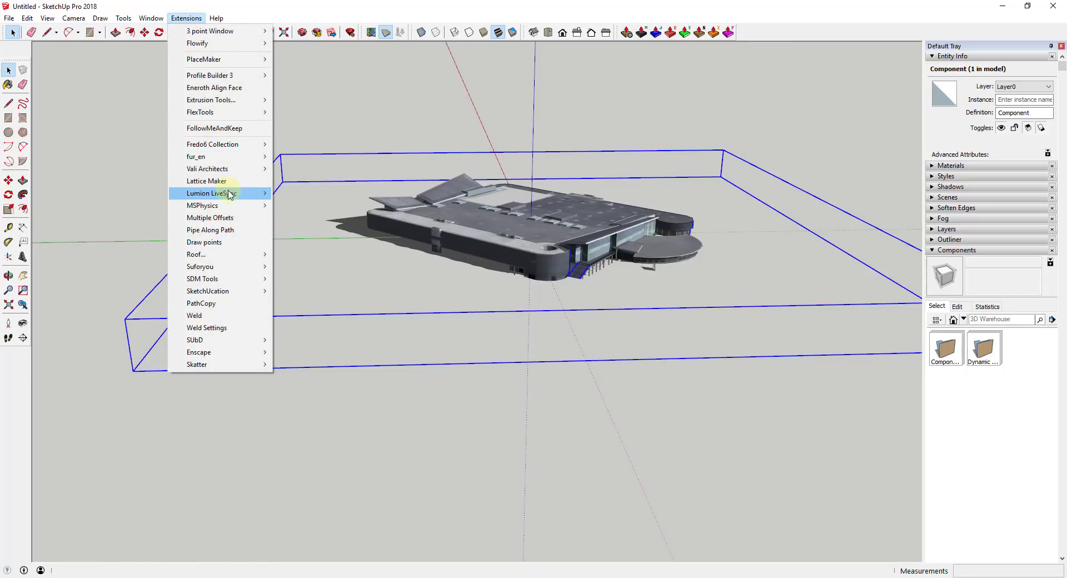
{"action": "left_click", "coordinate": [209, 192]}
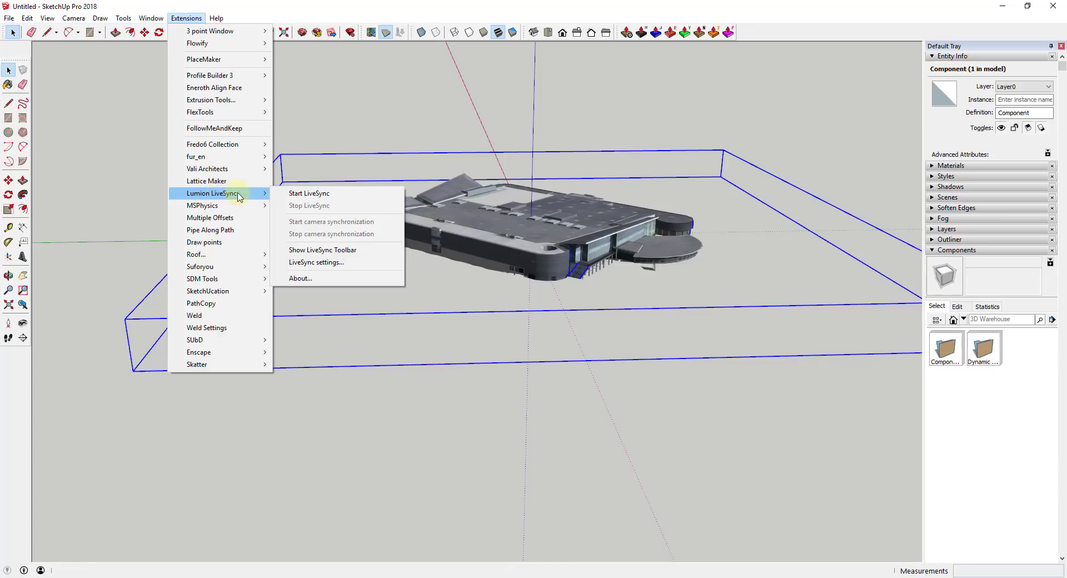
{"action": "mouse_move", "coordinate": [964, 43]}
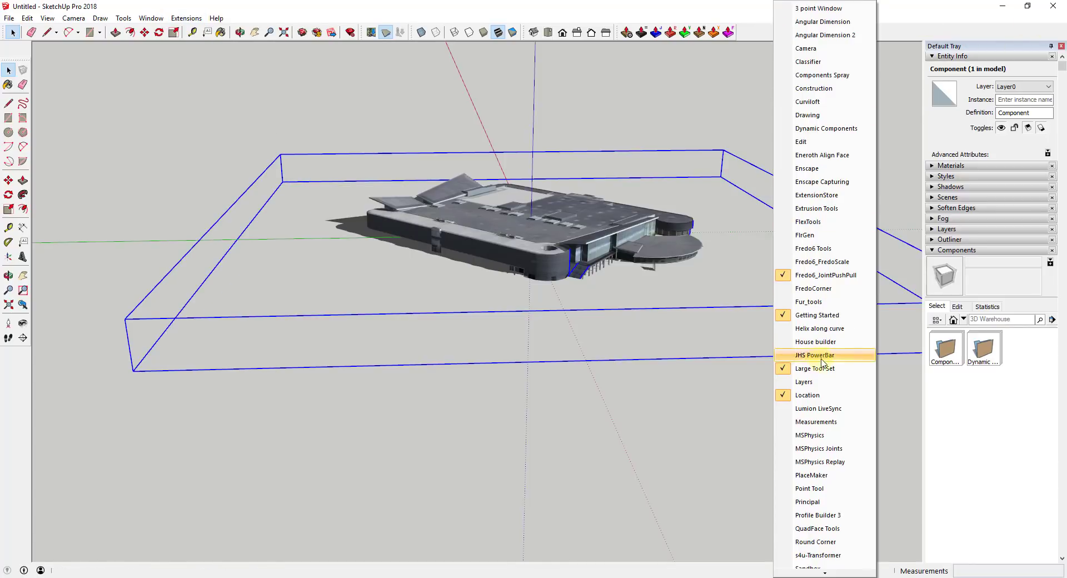
{"action": "left_click", "coordinate": [817, 408]}
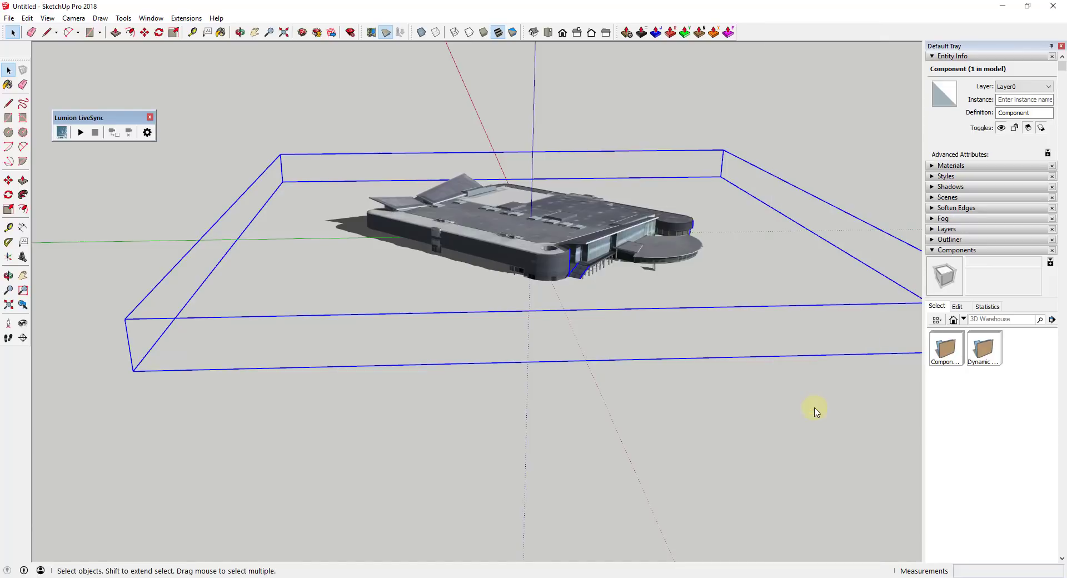
{"action": "mouse_move", "coordinate": [80, 133]}
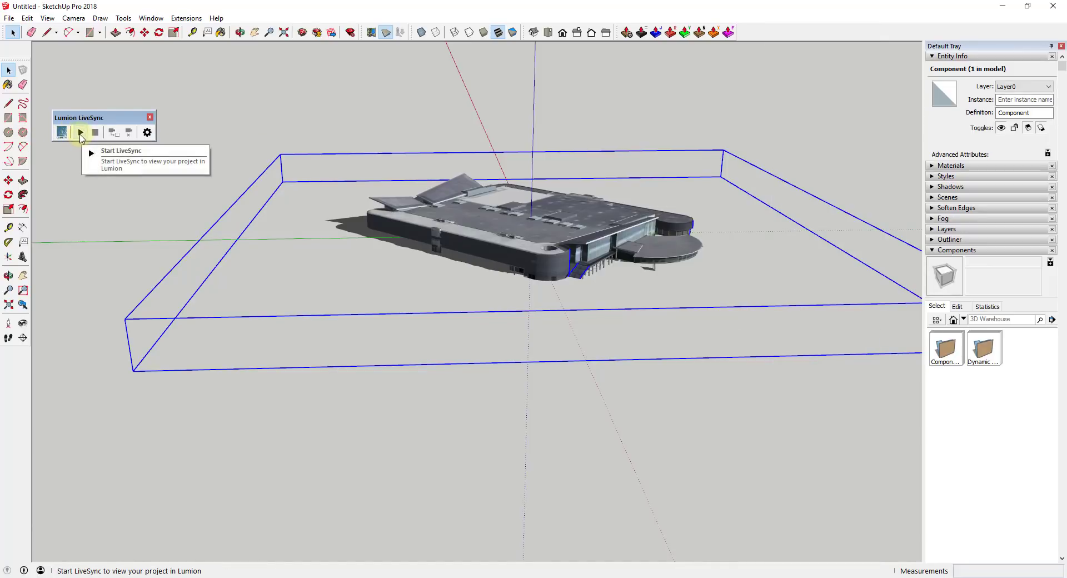
{"action": "left_click", "coordinate": [81, 133]}
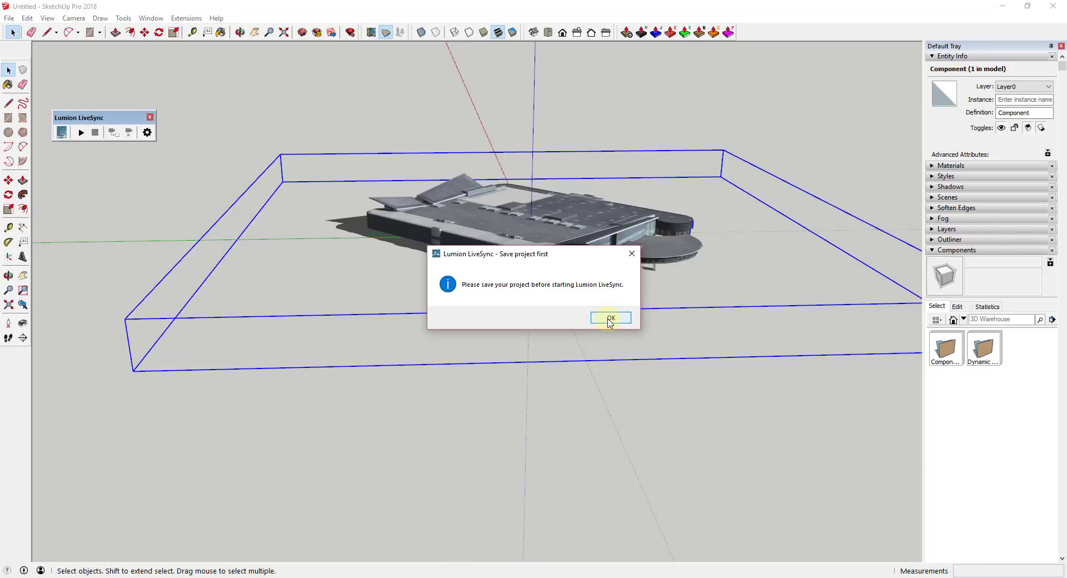
{"action": "left_click", "coordinate": [609, 318]}
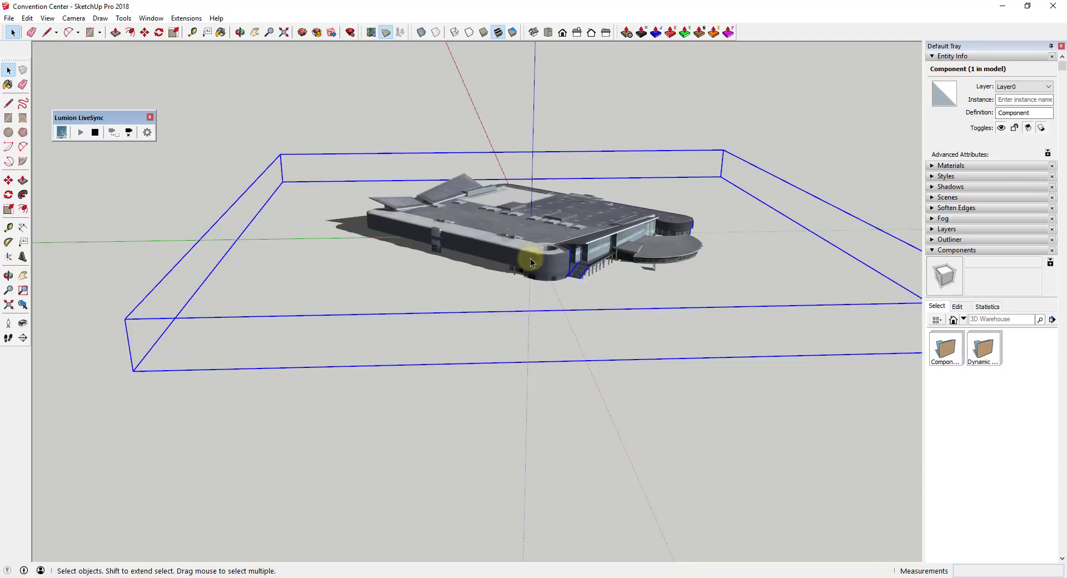
{"action": "mouse_move", "coordinate": [453, 225]}
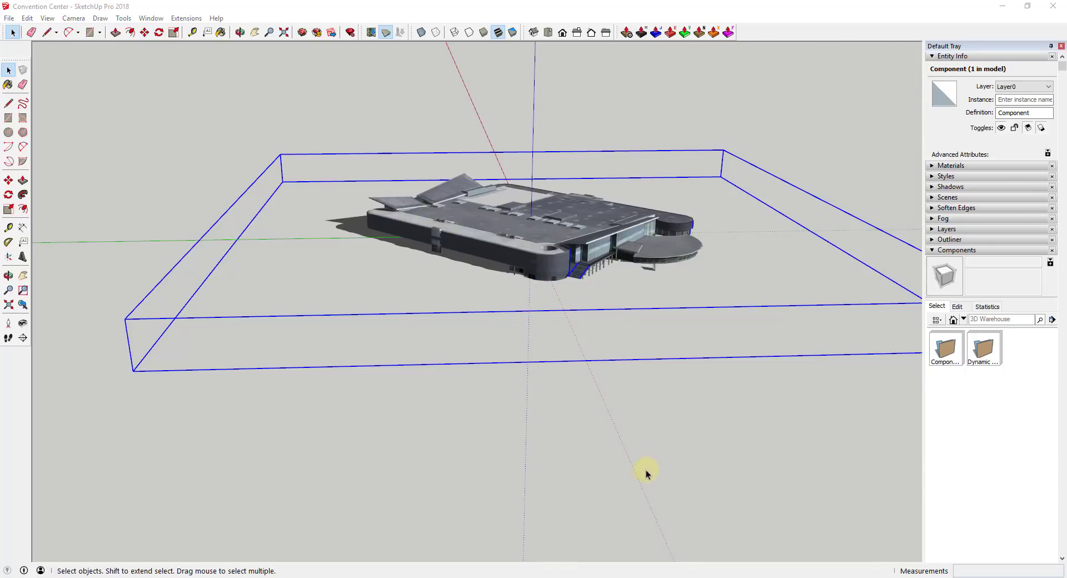
{"action": "mouse_move", "coordinate": [791, 289]}
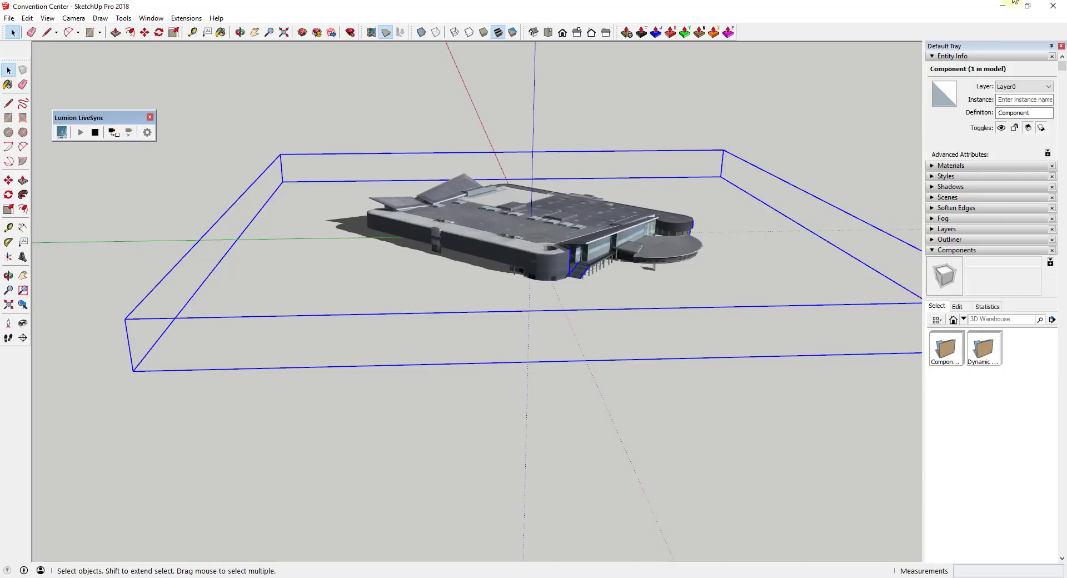
{"action": "mouse_move", "coordinate": [1000, 6]}
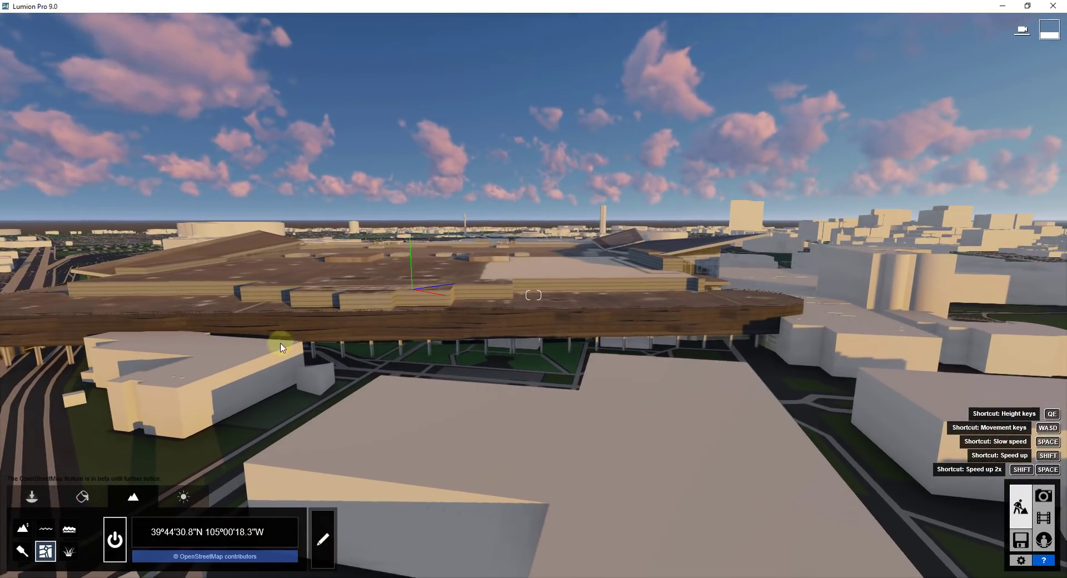
Lower the Convention Center model onto the Lumion terrain using the Select/Move object tool
{"action": "left_click", "coordinate": [31, 496]}
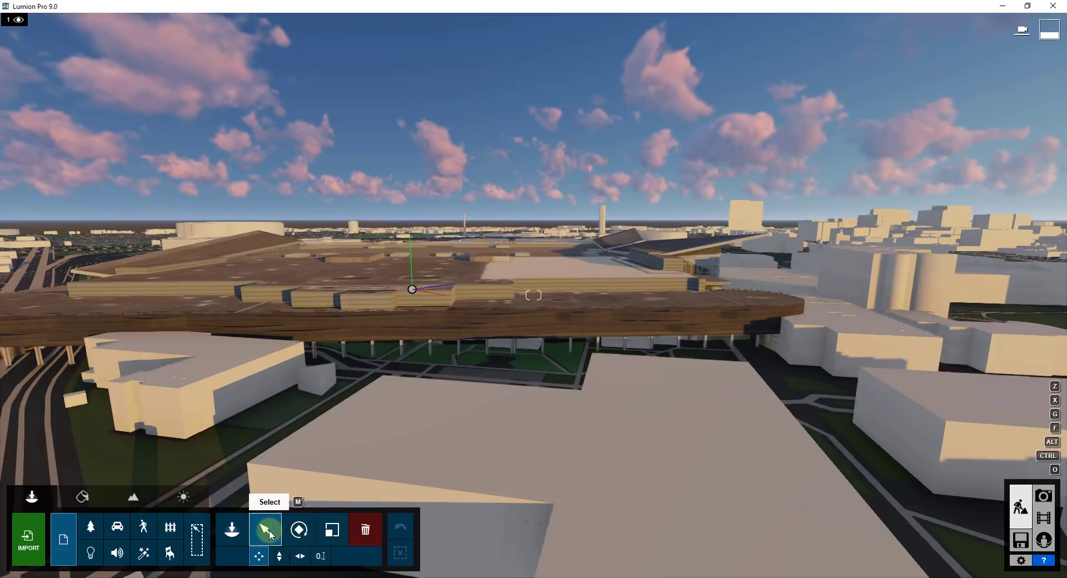
{"action": "left_click", "coordinate": [364, 329]}
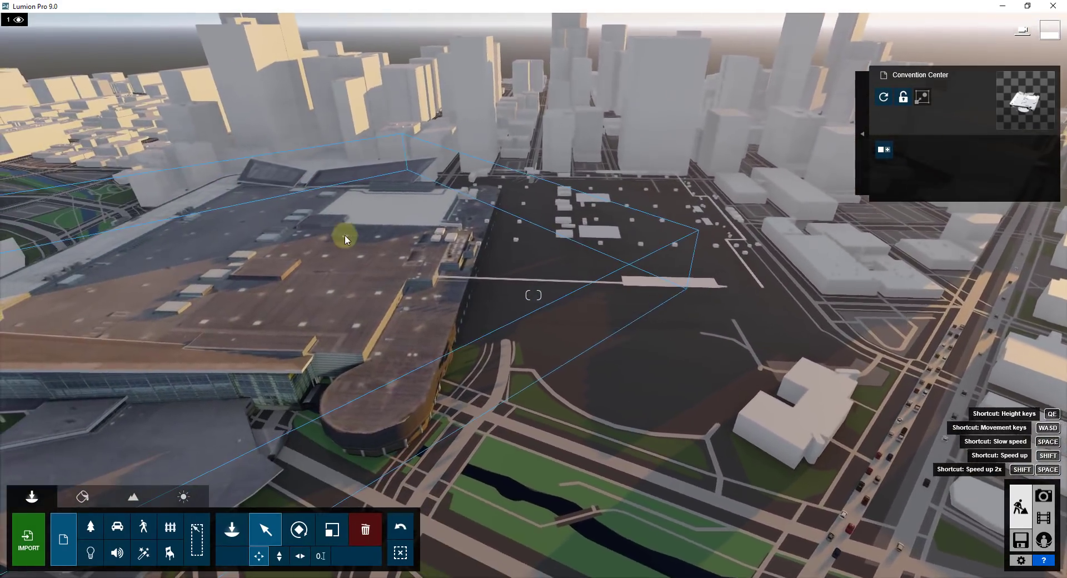
{"action": "left_click", "coordinate": [343, 237]}
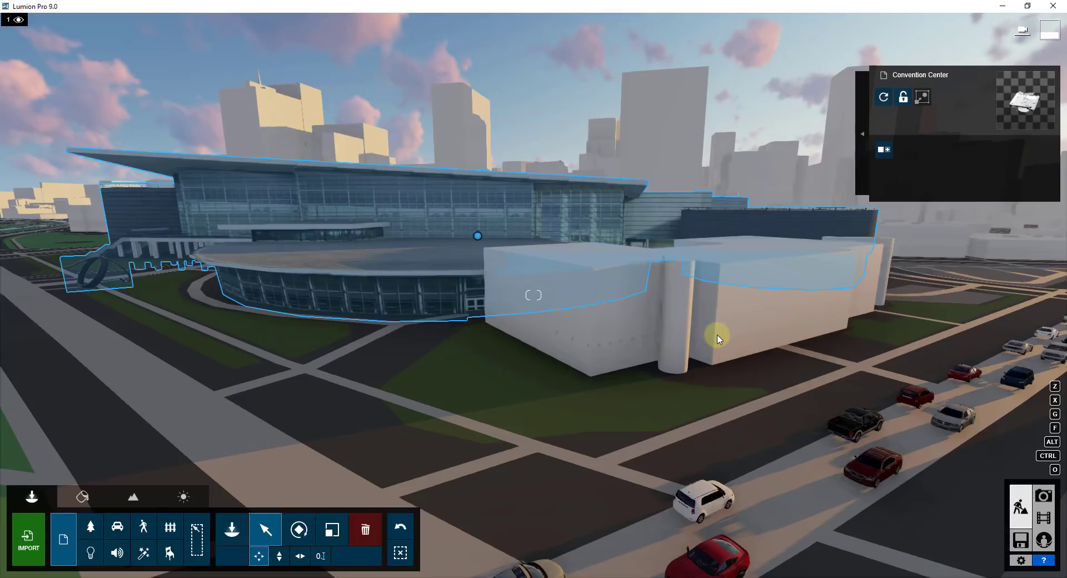
{"action": "mouse_move", "coordinate": [438, 330]}
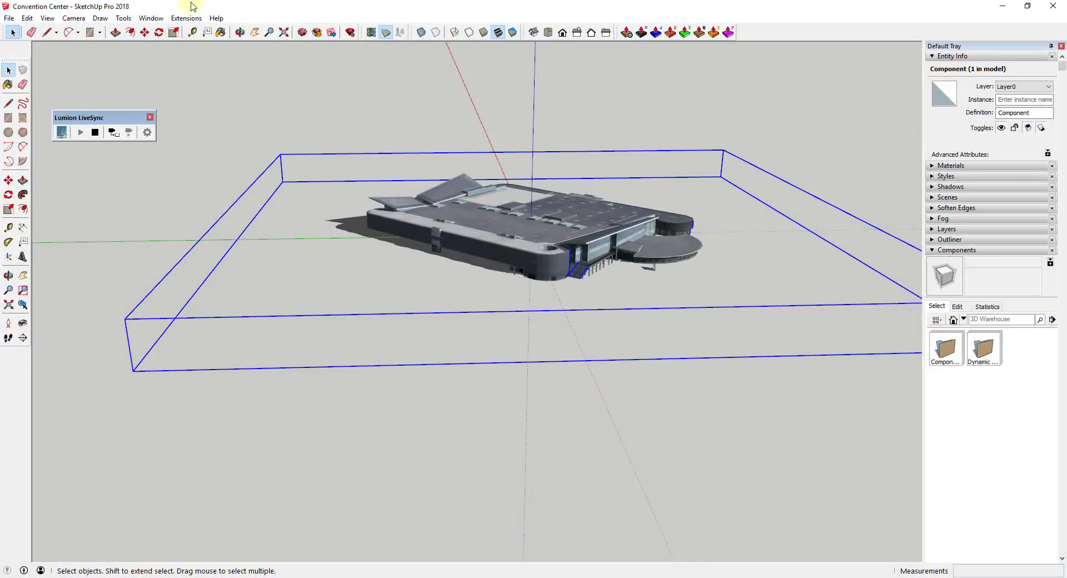
Search 3D Warehouse for 'denver fire depar' and download the Denver Fire Headquarters model
{"action": "left_click", "coordinate": [123, 17]}
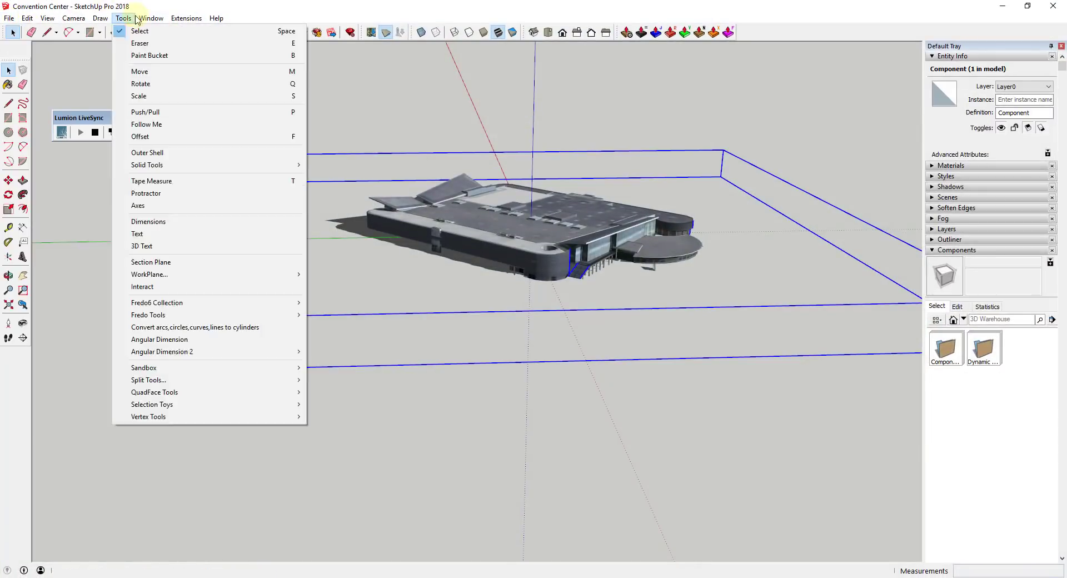
{"action": "left_click", "coordinate": [9, 18]}
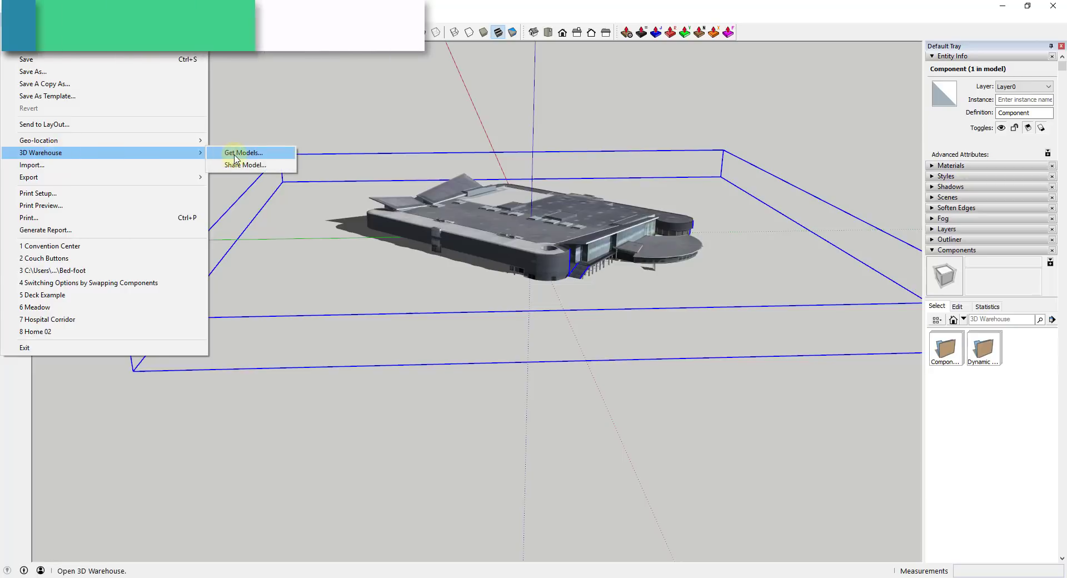
{"action": "left_click", "coordinate": [242, 153]}
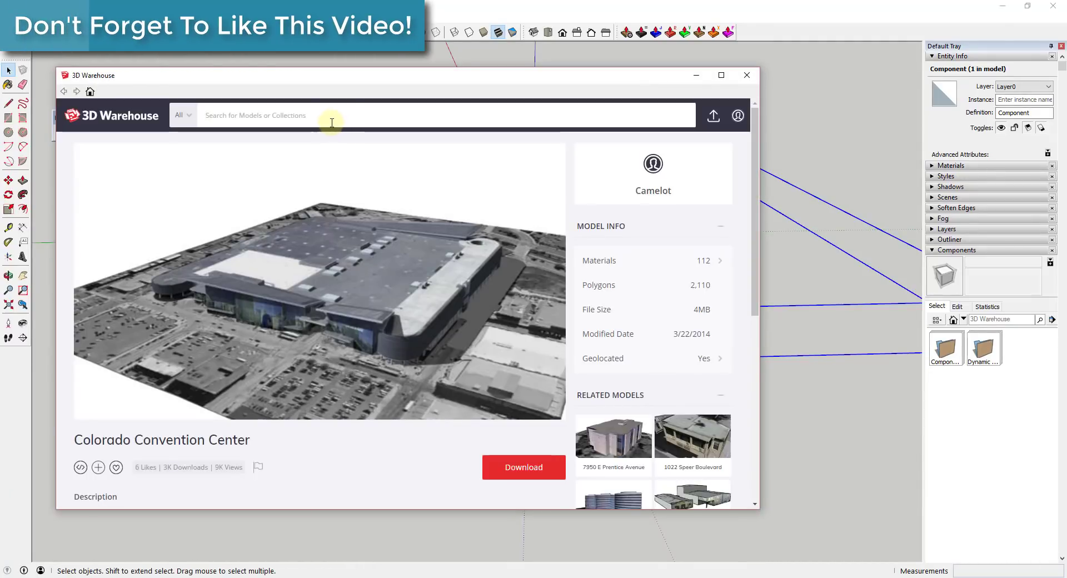
{"action": "type", "text": "de"}
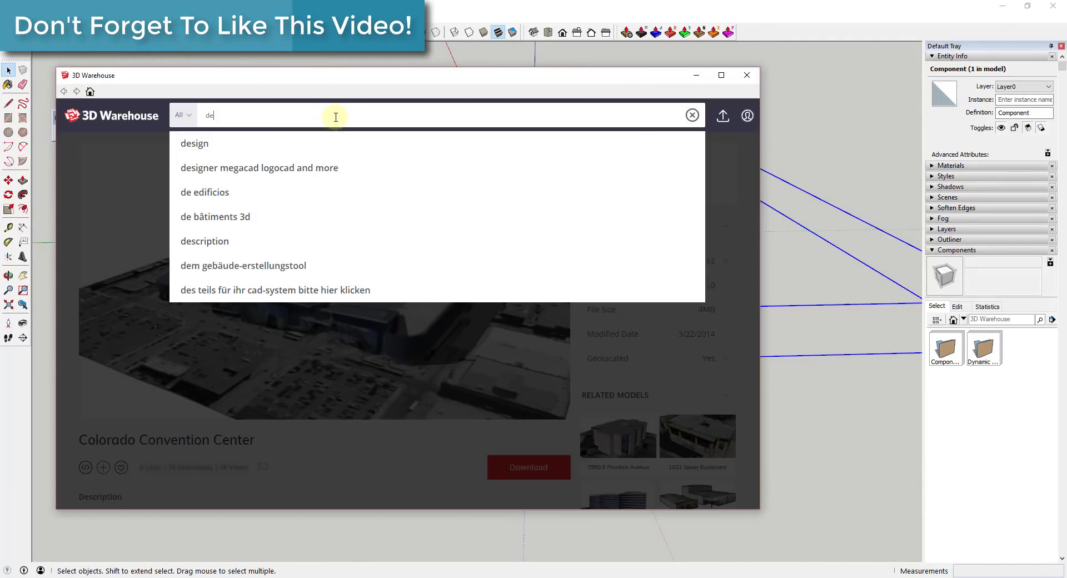
{"action": "type", "text": "denver fire department station 1"}
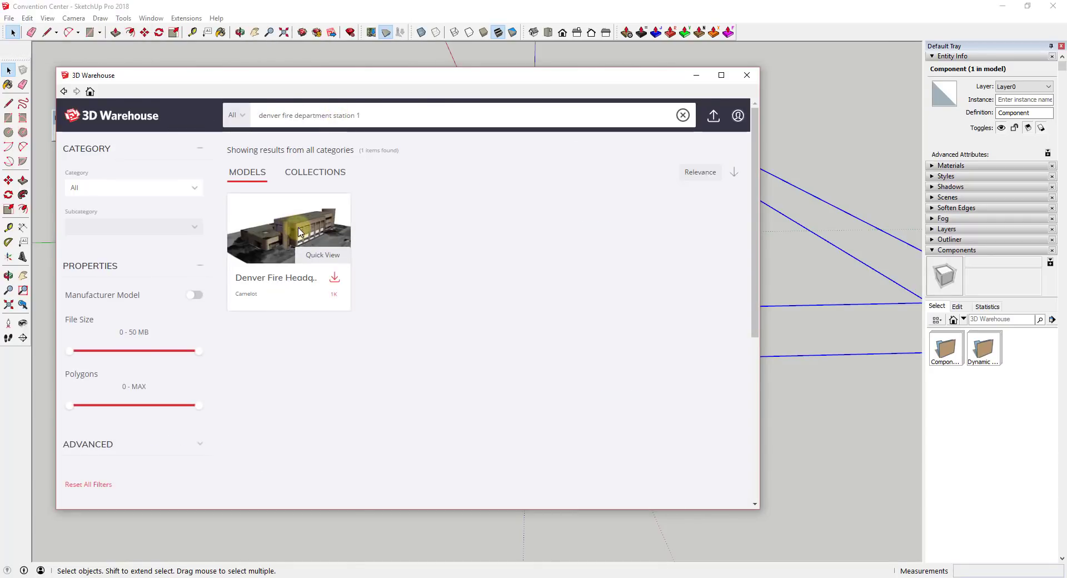
{"action": "left_click", "coordinate": [287, 228]}
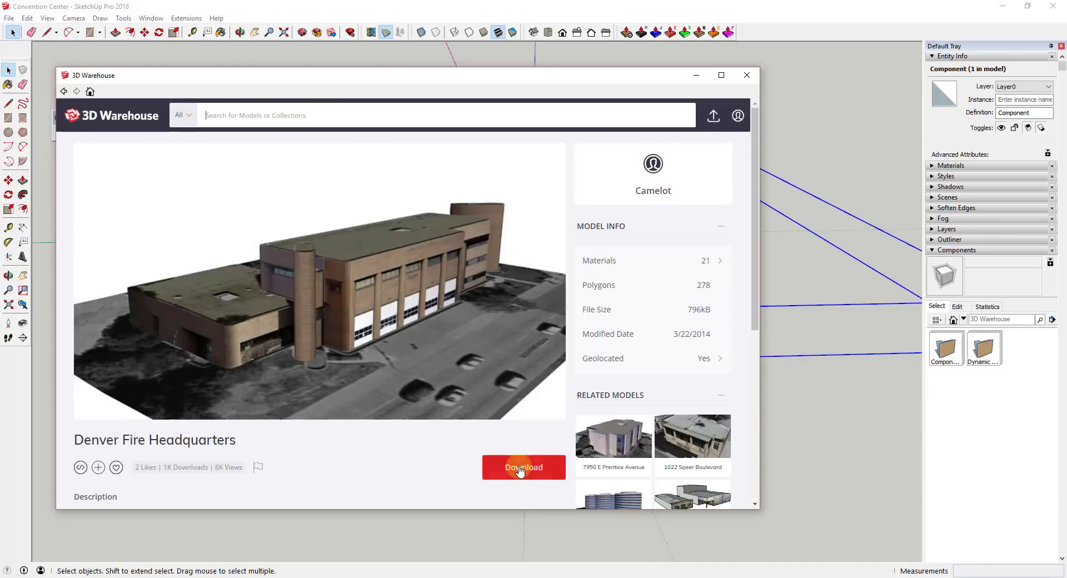
{"action": "left_click", "coordinate": [524, 467]}
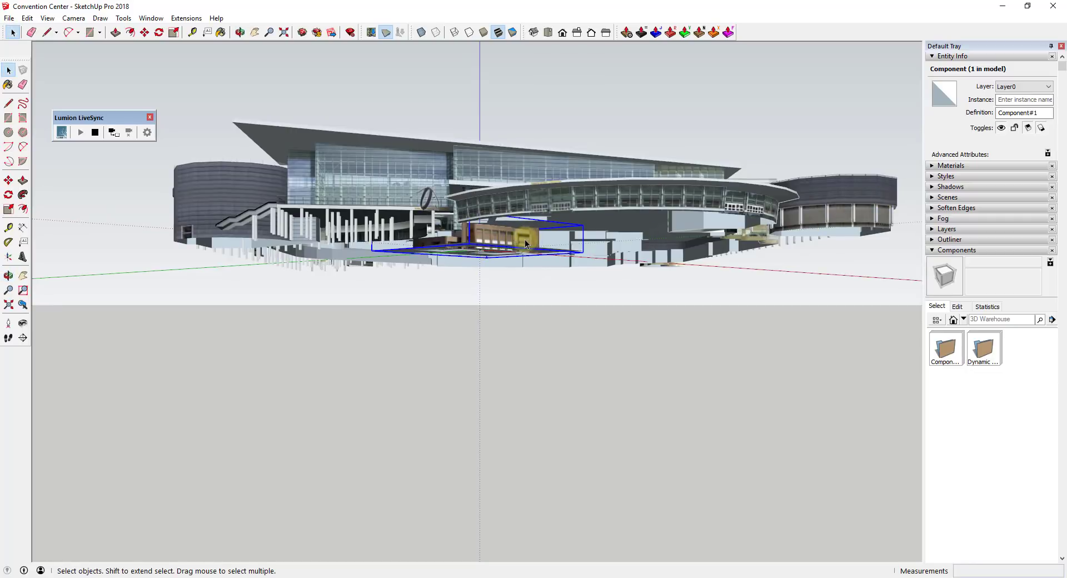
{"action": "mouse_move", "coordinate": [505, 283]}
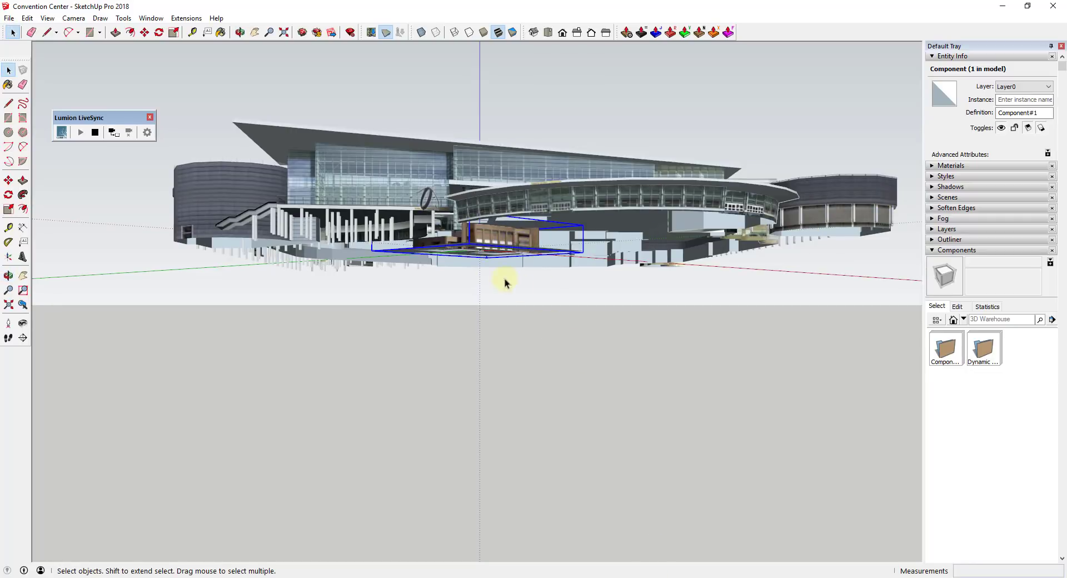
{"action": "mouse_move", "coordinate": [947, 230]}
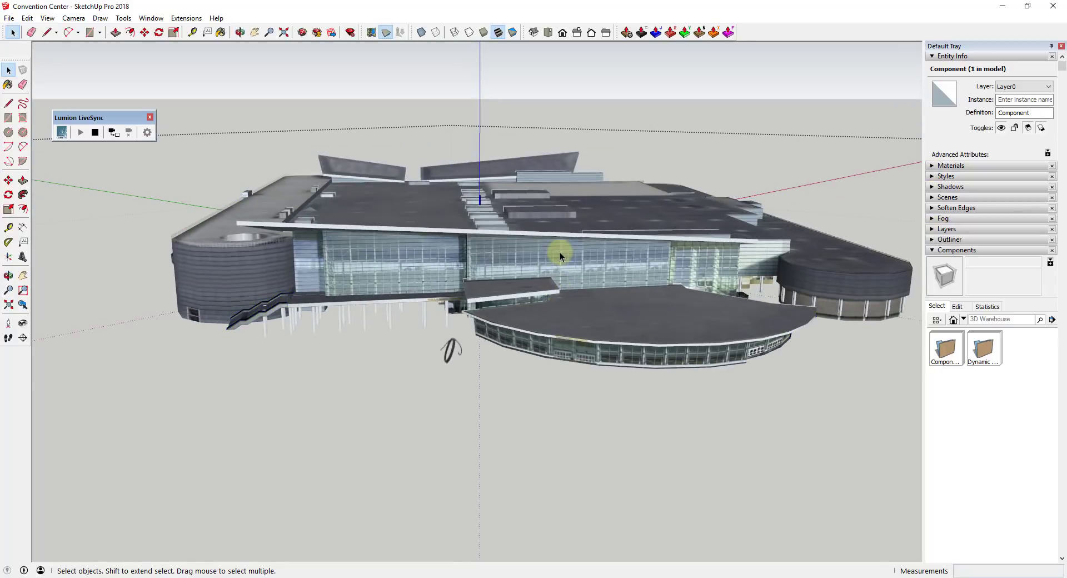
{"action": "left_click", "coordinate": [28, 18]}
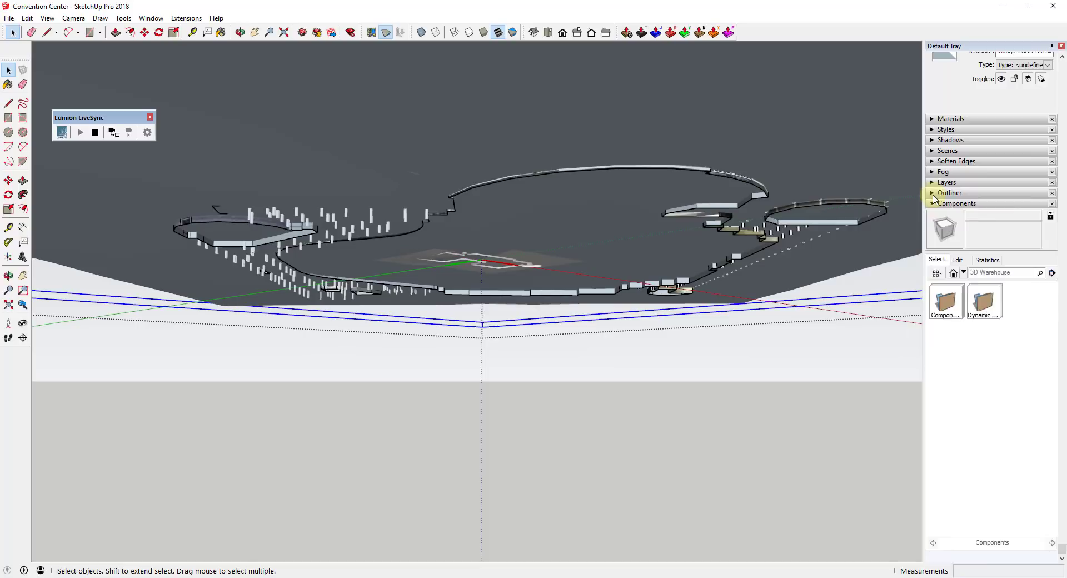
{"action": "left_click", "coordinate": [949, 193]}
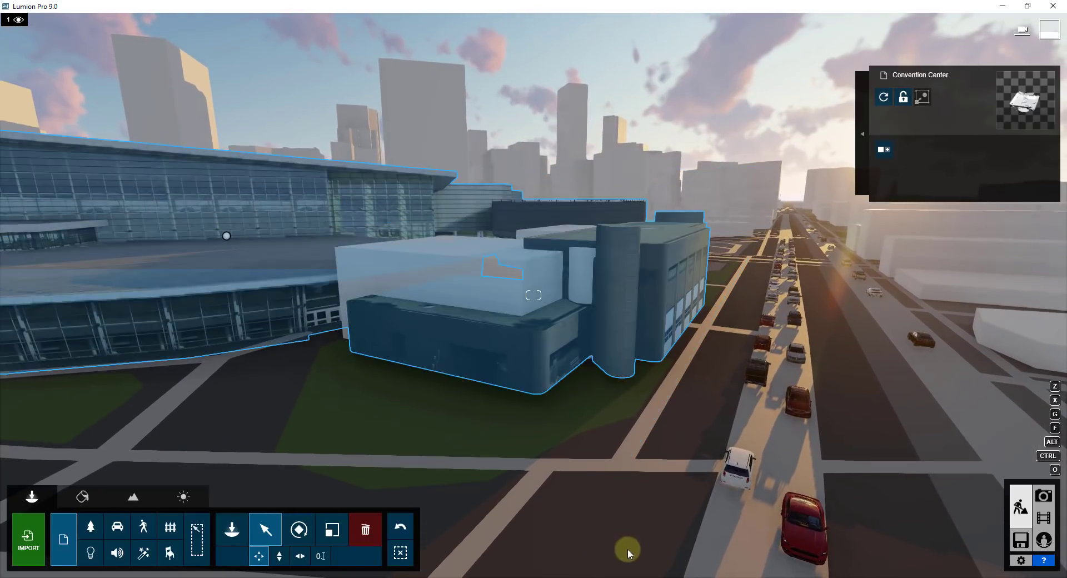
{"action": "mouse_move", "coordinate": [561, 331]}
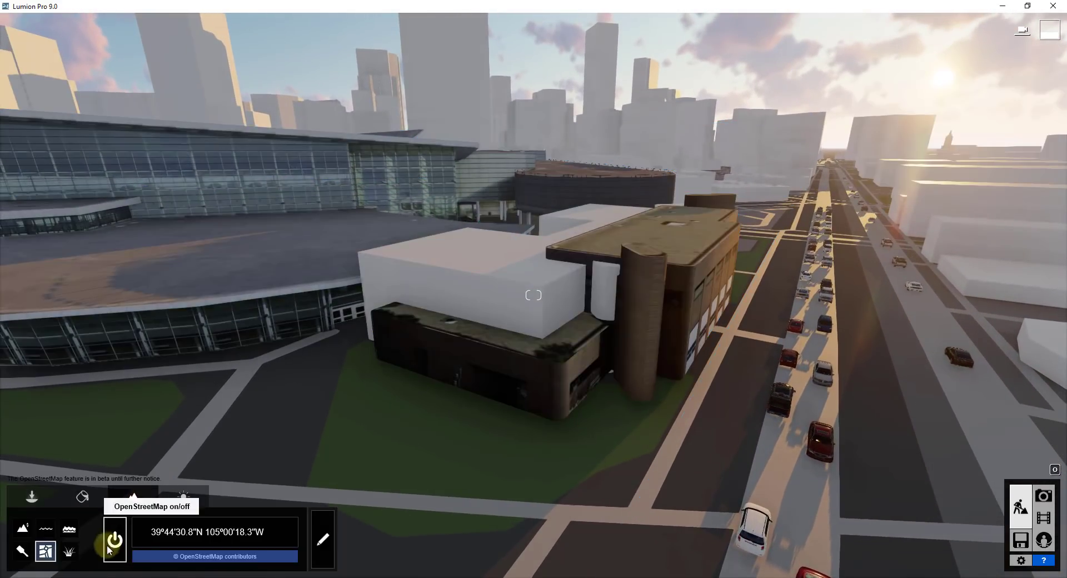
{"action": "mouse_move", "coordinate": [320, 534]}
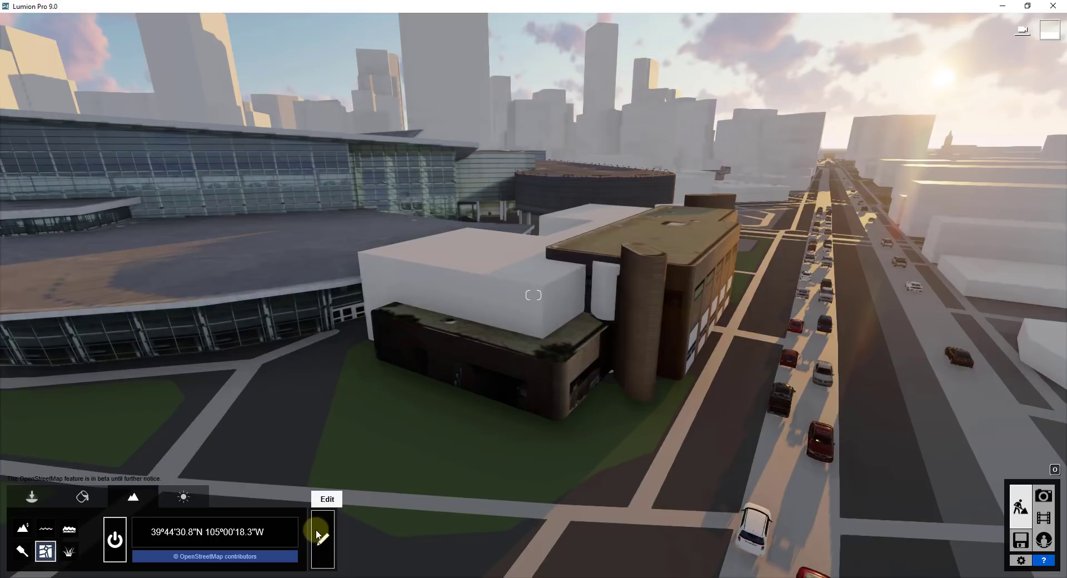
Enter OpenStreetMap edit mode to hide the block overlapping the fire station
{"action": "left_click", "coordinate": [321, 538]}
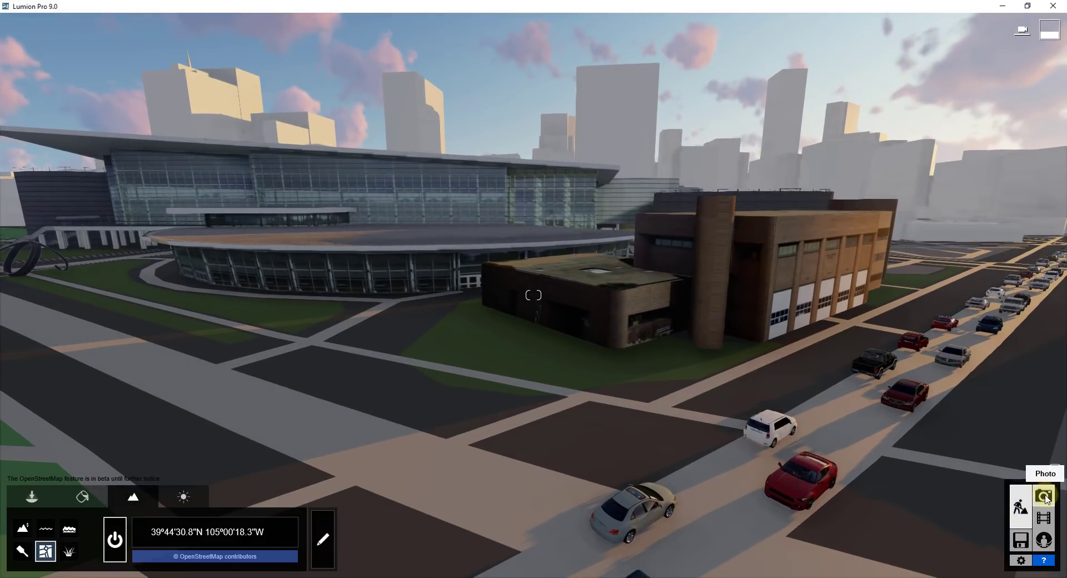
Switch to Photo mode and apply the Dawn custom style to photo 1
{"action": "left_click", "coordinate": [1043, 495]}
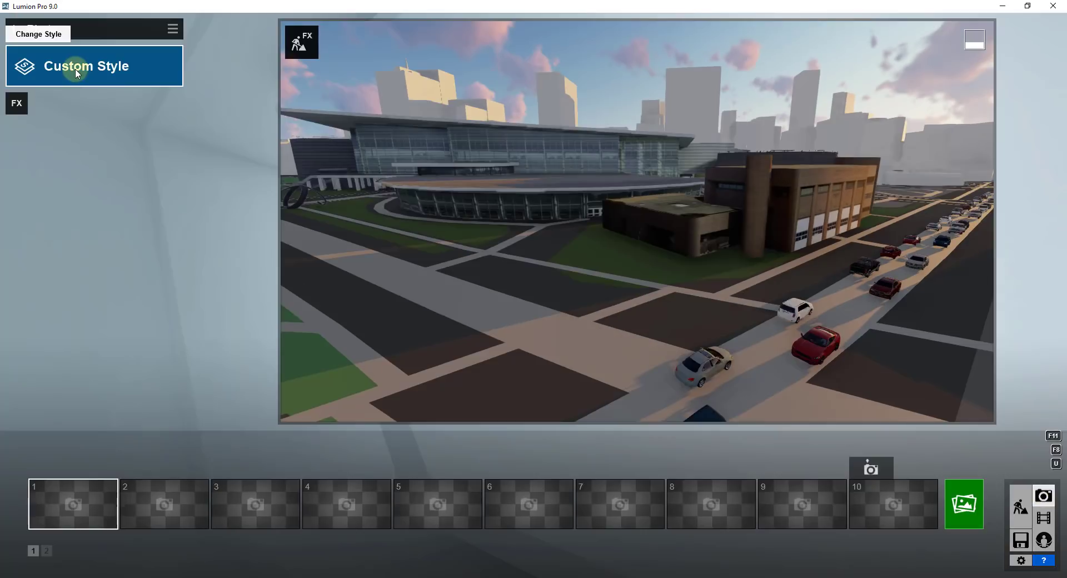
{"action": "left_click", "coordinate": [87, 66]}
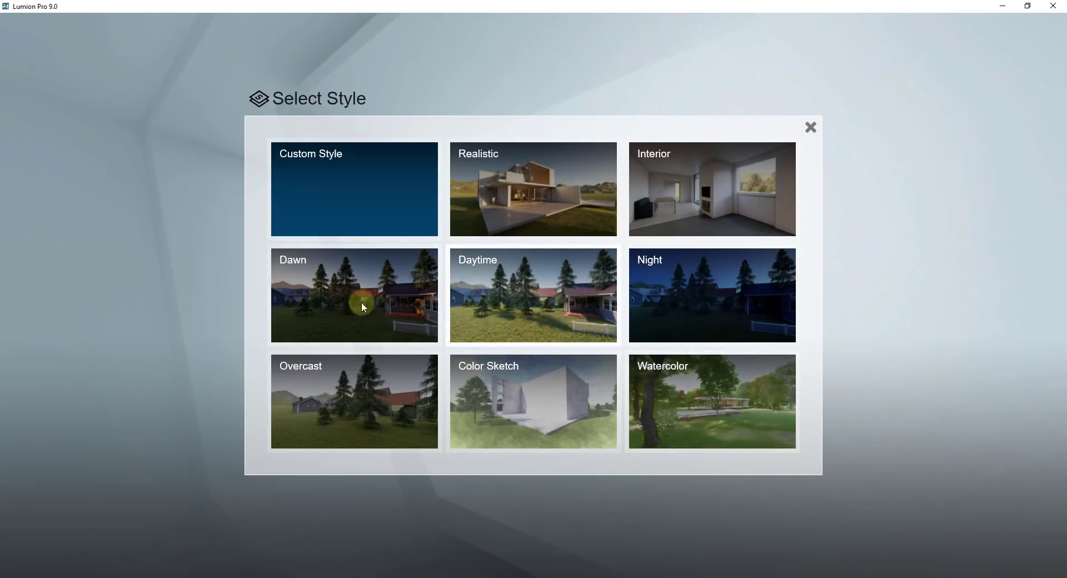
{"action": "left_click", "coordinate": [353, 296]}
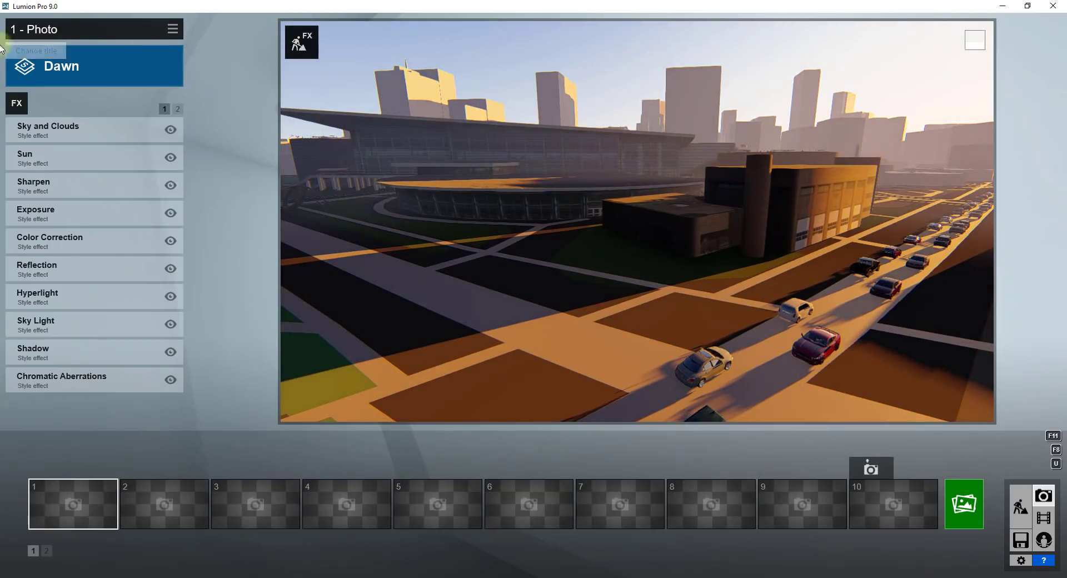
Add Real Skies and rotate the sky heading to about 99.4
{"action": "left_click", "coordinate": [48, 130]}
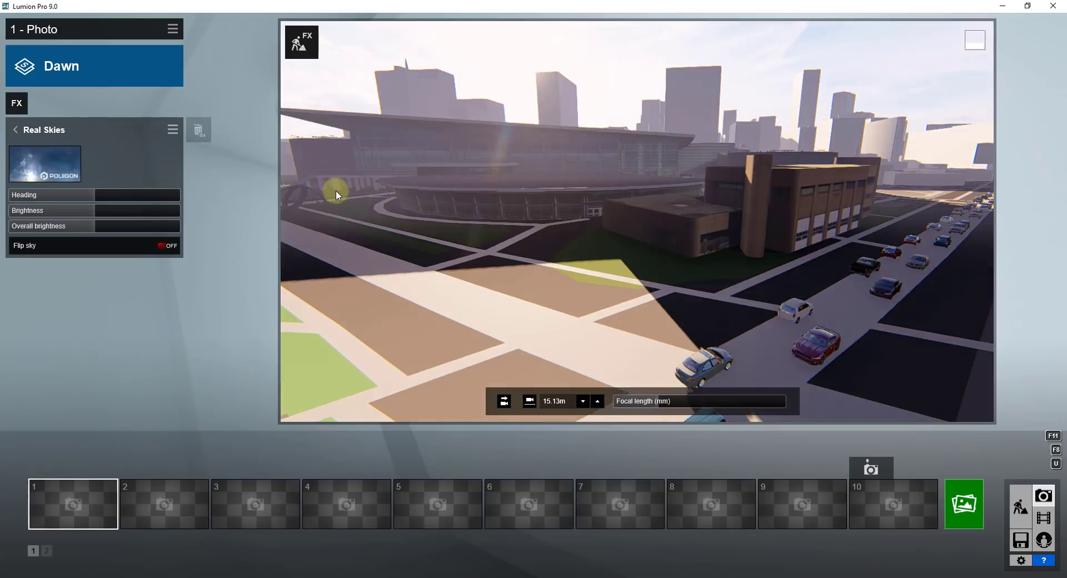
{"action": "left_click", "coordinate": [45, 164]}
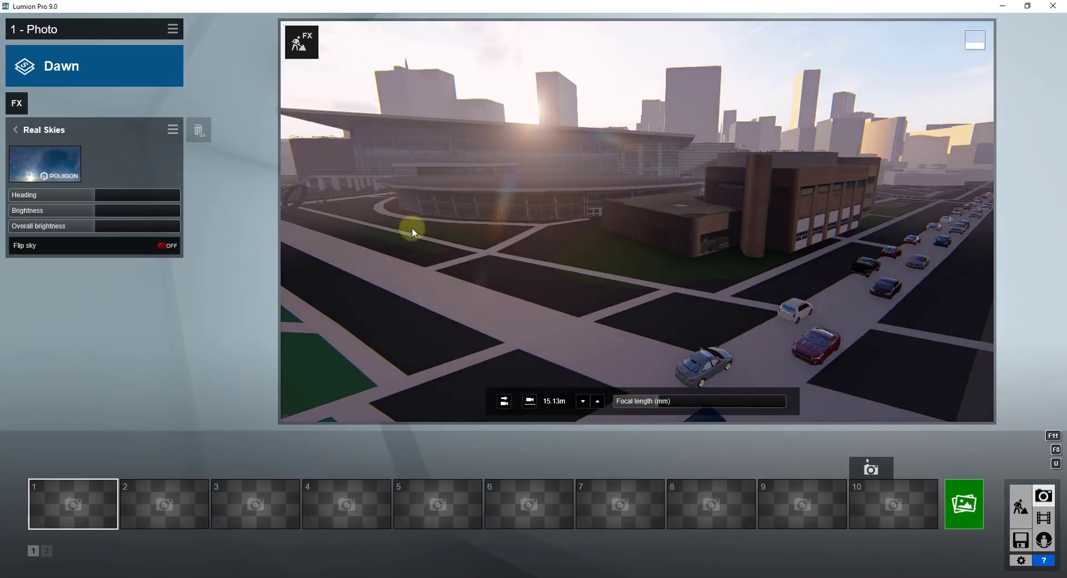
{"action": "left_click_drag", "start_coordinate": [41, 194], "coordinate": [102, 194]}
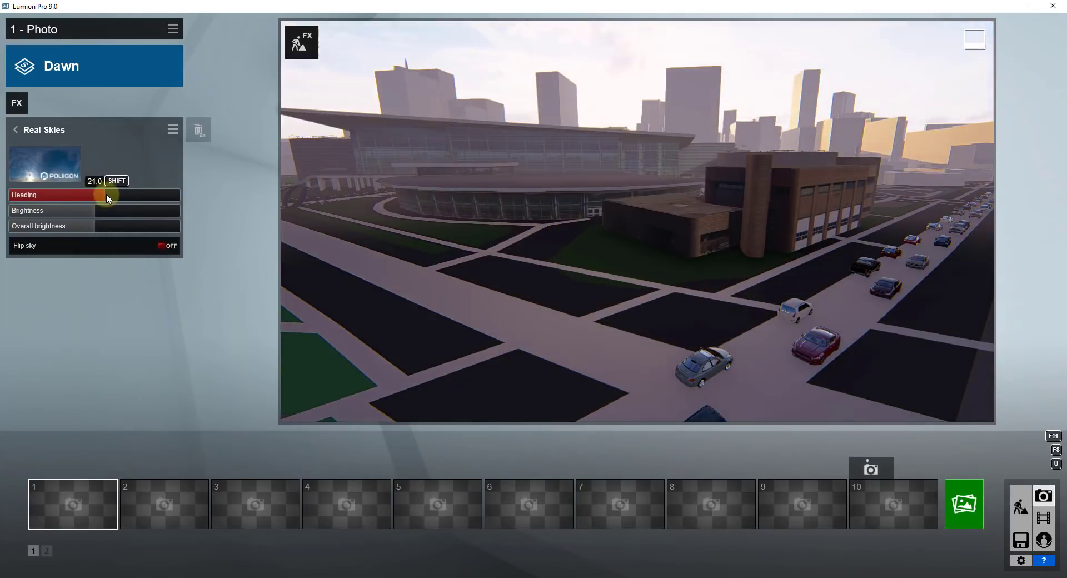
{"action": "left_click_drag", "start_coordinate": [105, 195], "coordinate": [132, 196]}
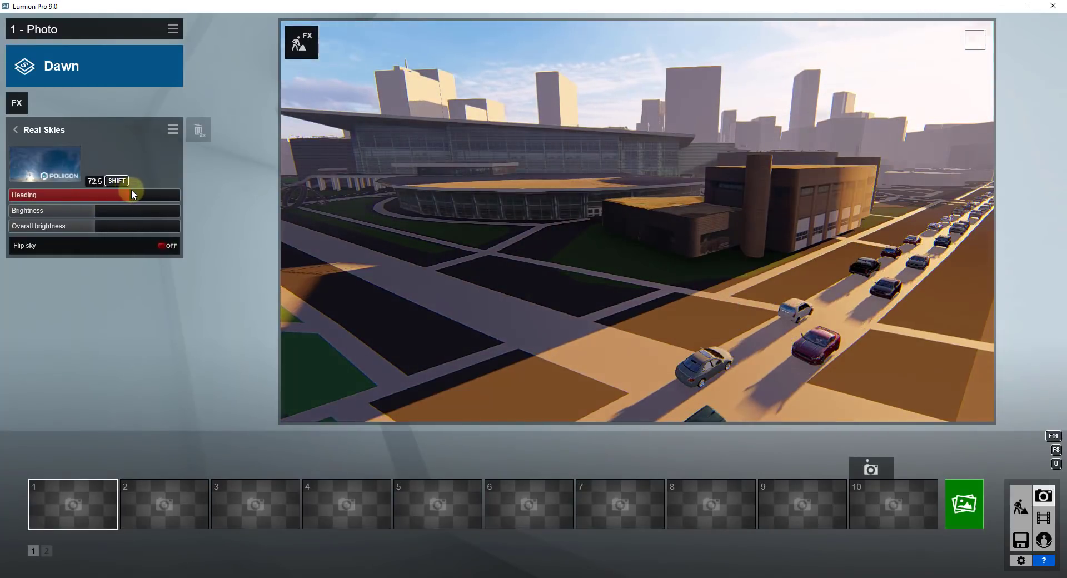
{"action": "left_click_drag", "start_coordinate": [126, 194], "coordinate": [143, 194]}
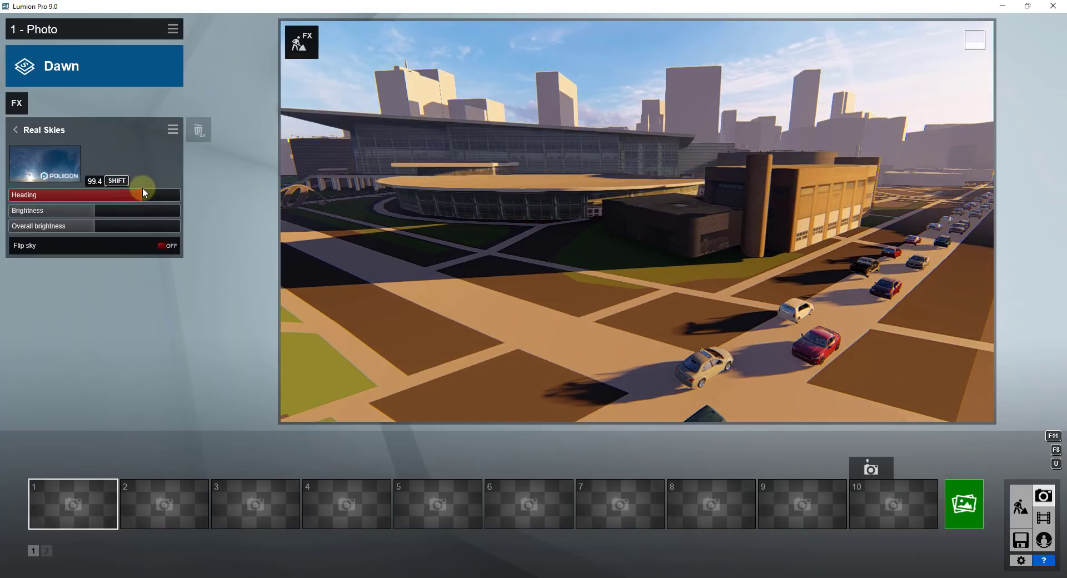
{"action": "left_click_drag", "start_coordinate": [143, 194], "coordinate": [72, 194]}
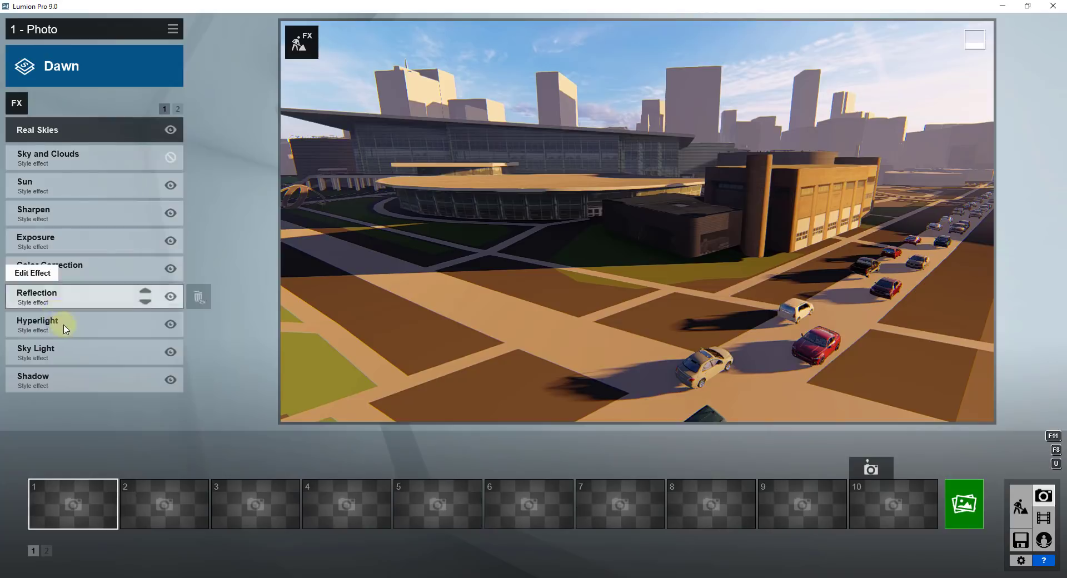
{"action": "mouse_move", "coordinate": [146, 115]}
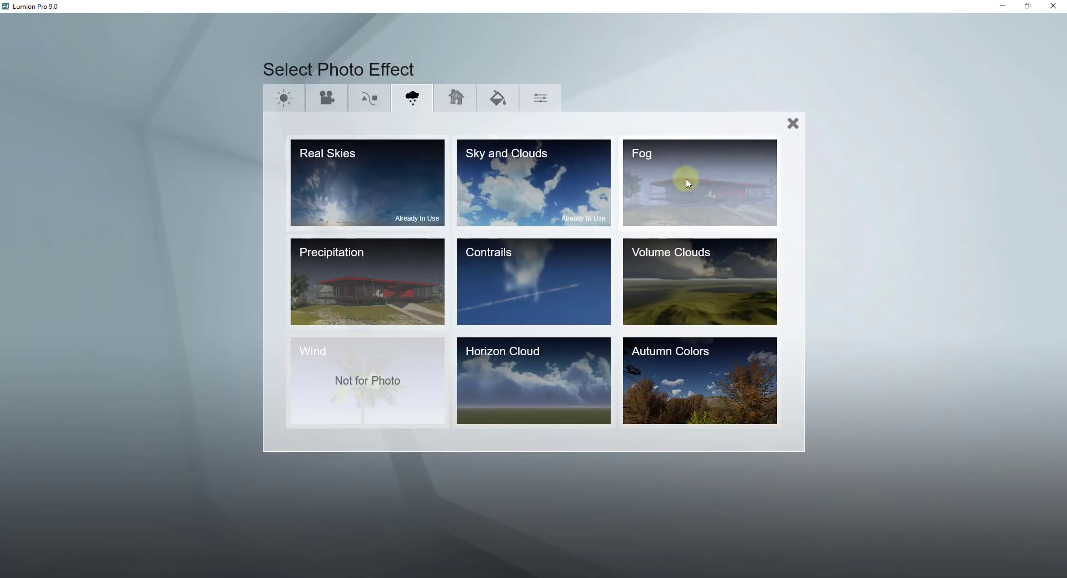
Add a Fog effect, render photo 1 at 1920x1080 JPG, and close the finished render
{"action": "left_click", "coordinate": [698, 182]}
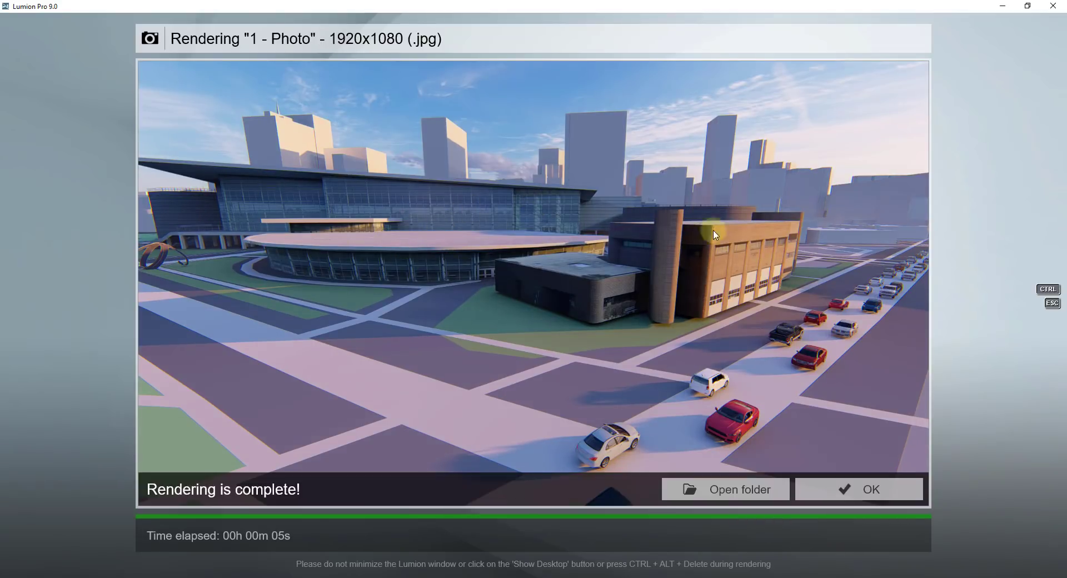
{"action": "mouse_move", "coordinate": [572, 244]}
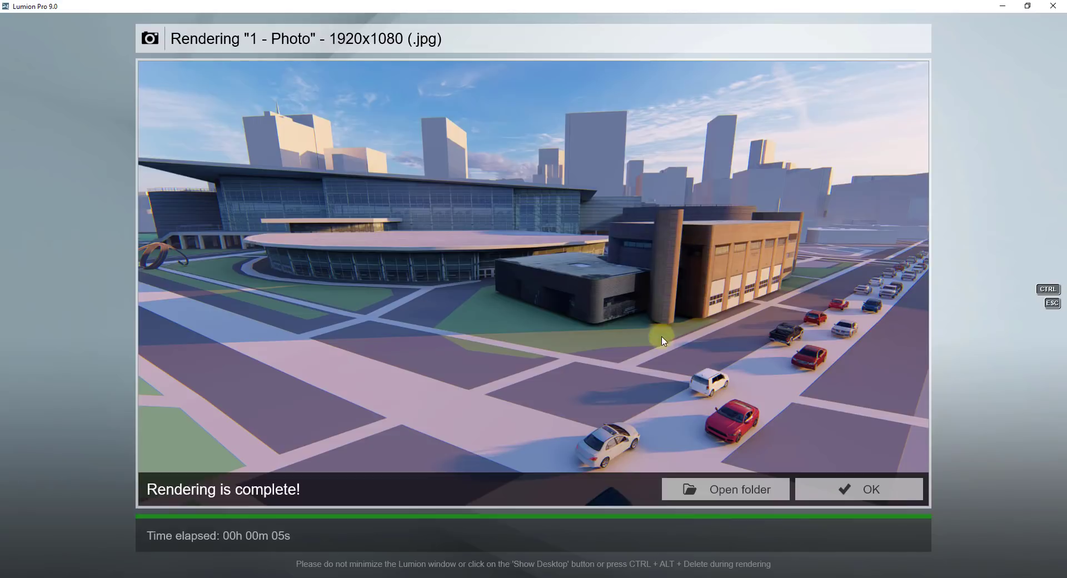
{"action": "mouse_move", "coordinate": [606, 136]}
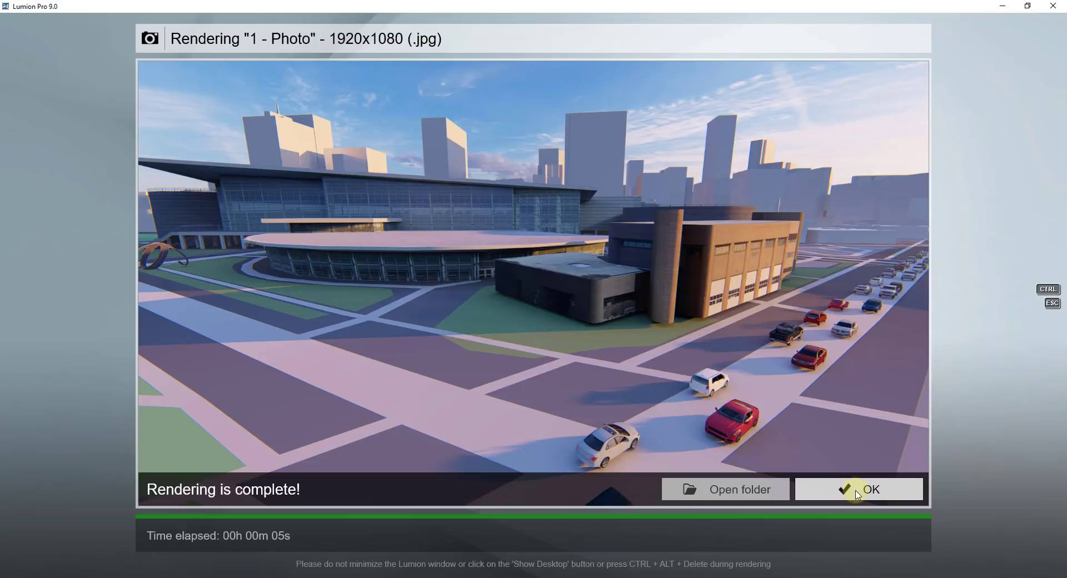
{"action": "mouse_move", "coordinate": [822, 252]}
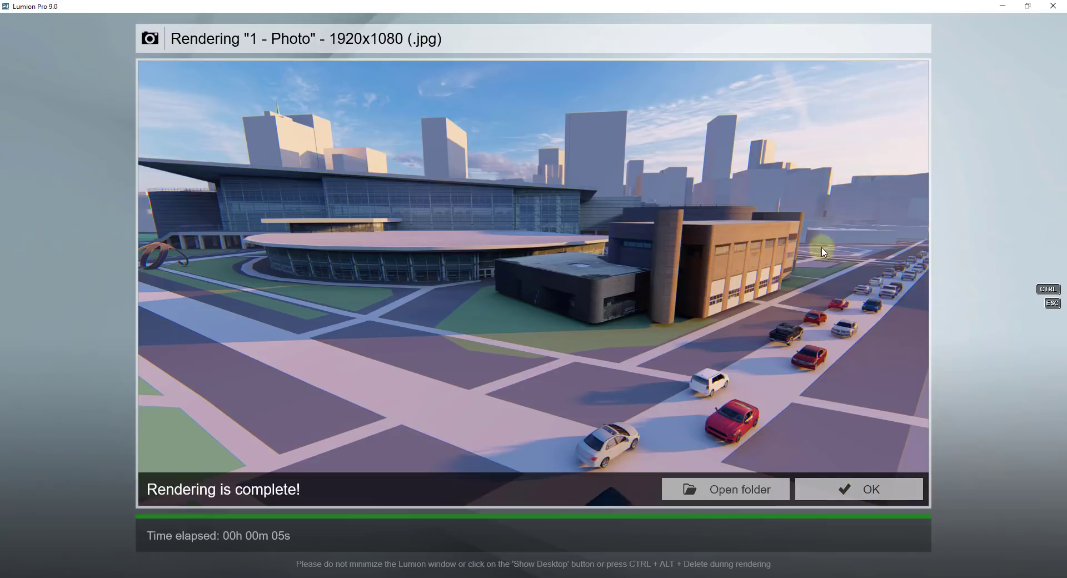
{"action": "mouse_move", "coordinate": [842, 476]}
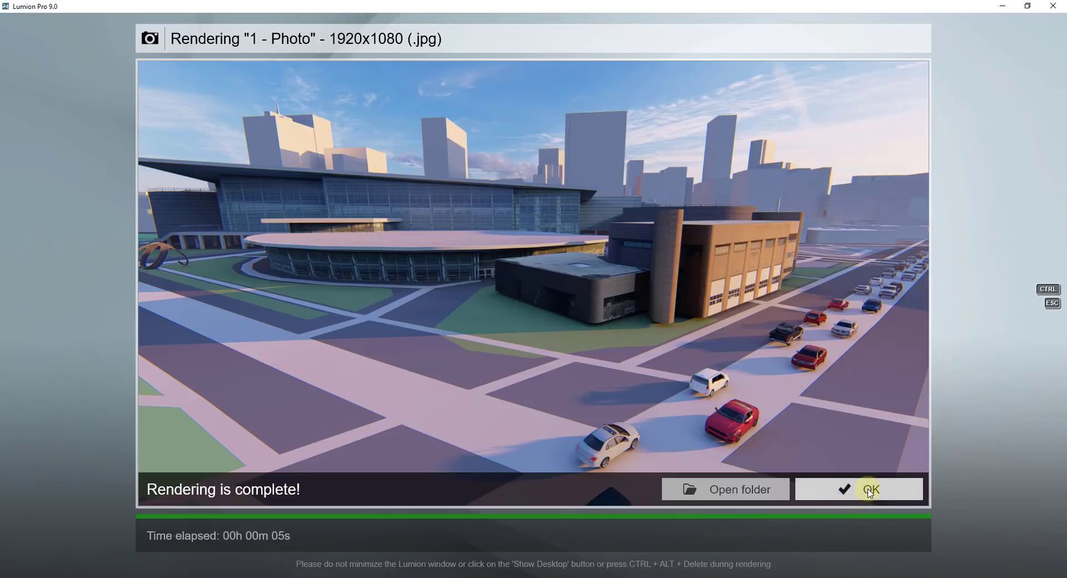
{"action": "left_click", "coordinate": [870, 489]}
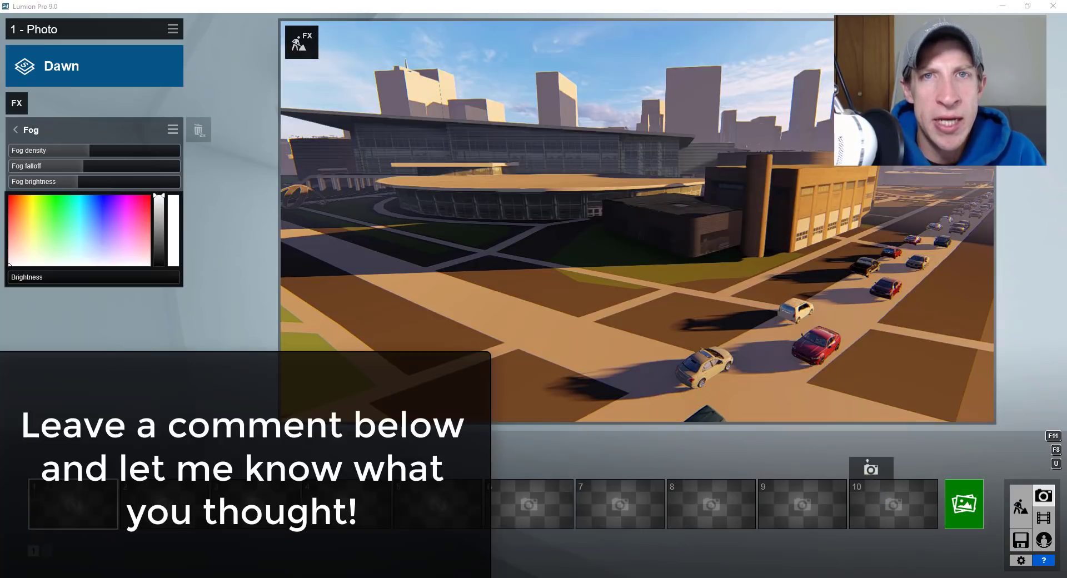